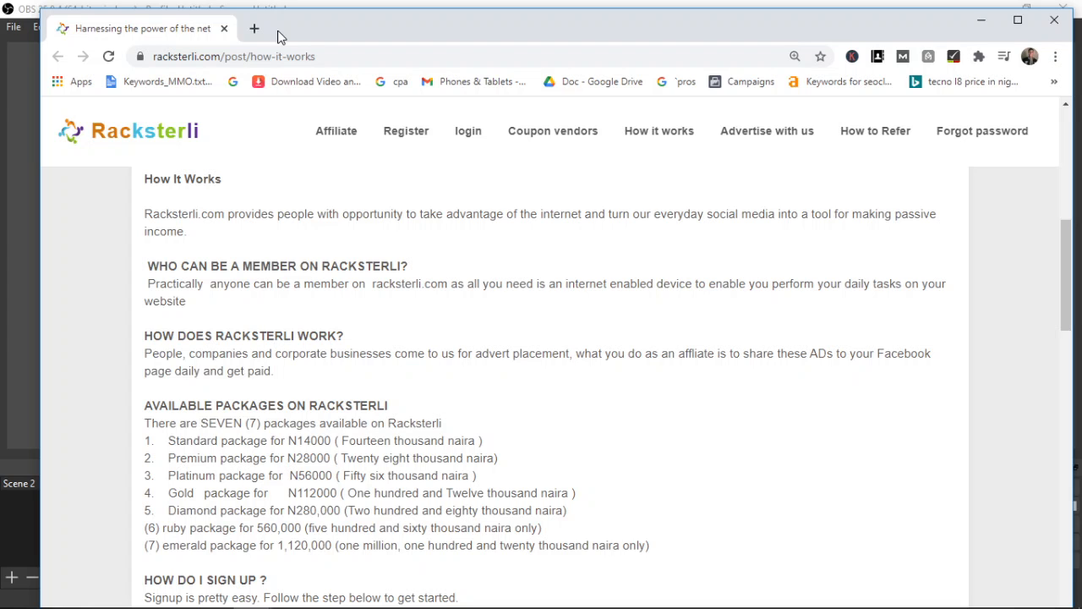
pyautogui.moveTo(803, 240)
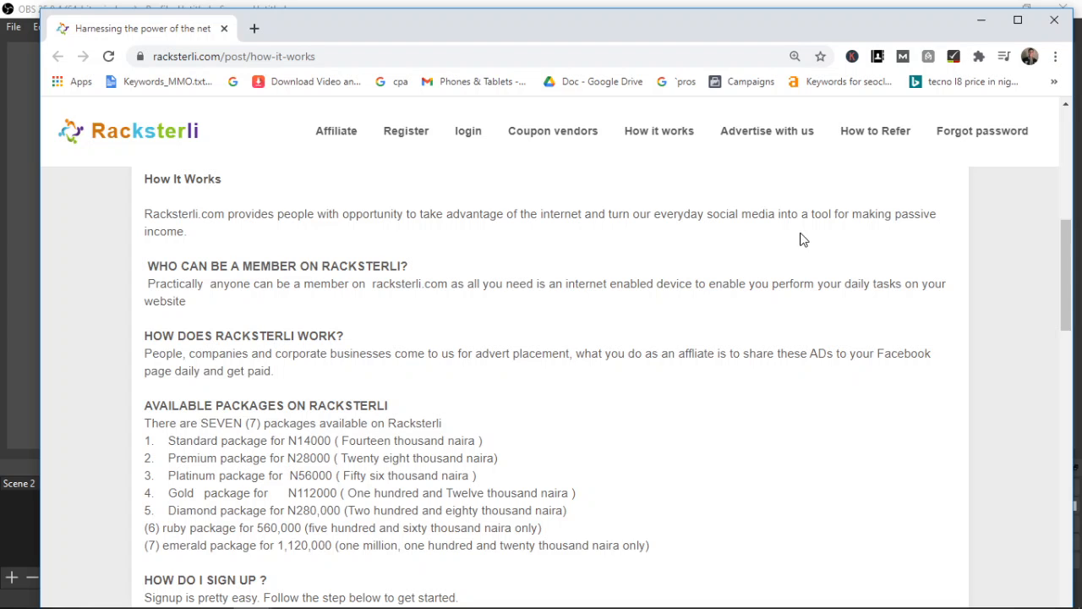
# Find the RACKSTERLI channel in the Telegram chat list and open it
pyautogui.scroll(3)
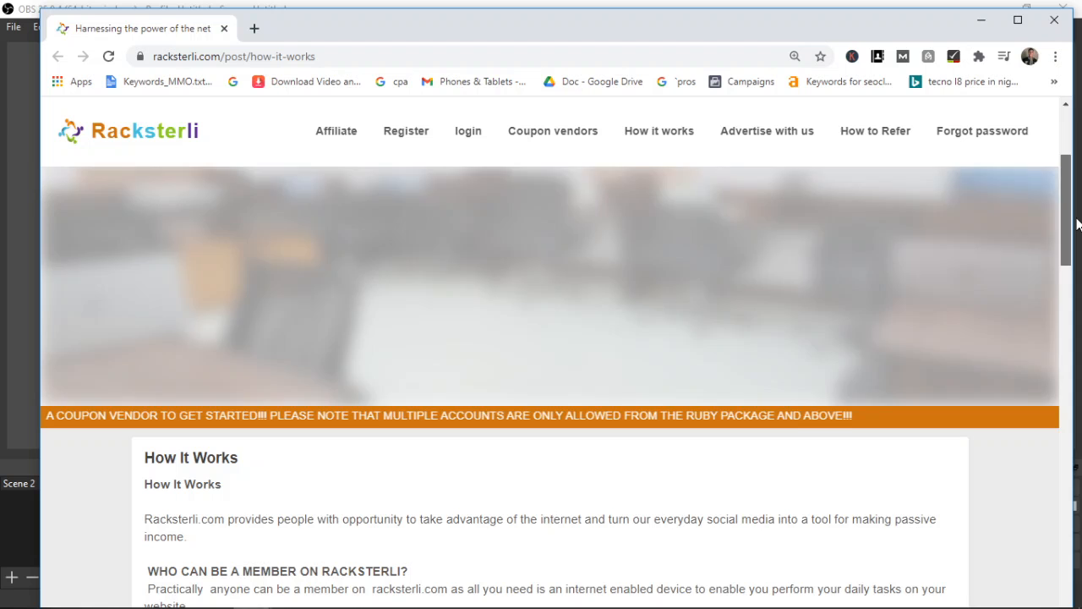
pyautogui.scroll(3)
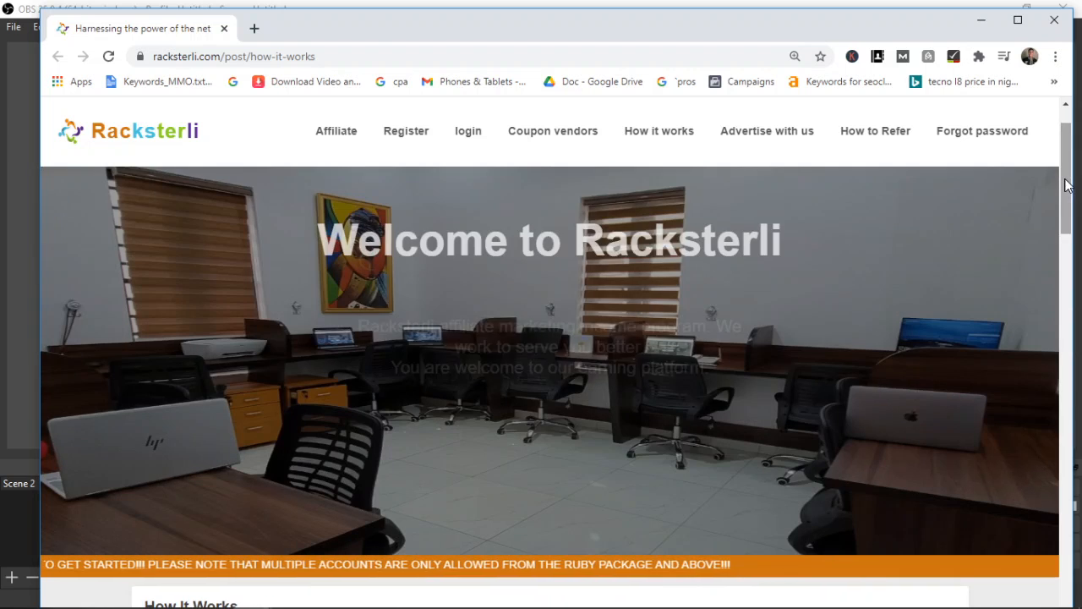
pyautogui.click(254, 27)
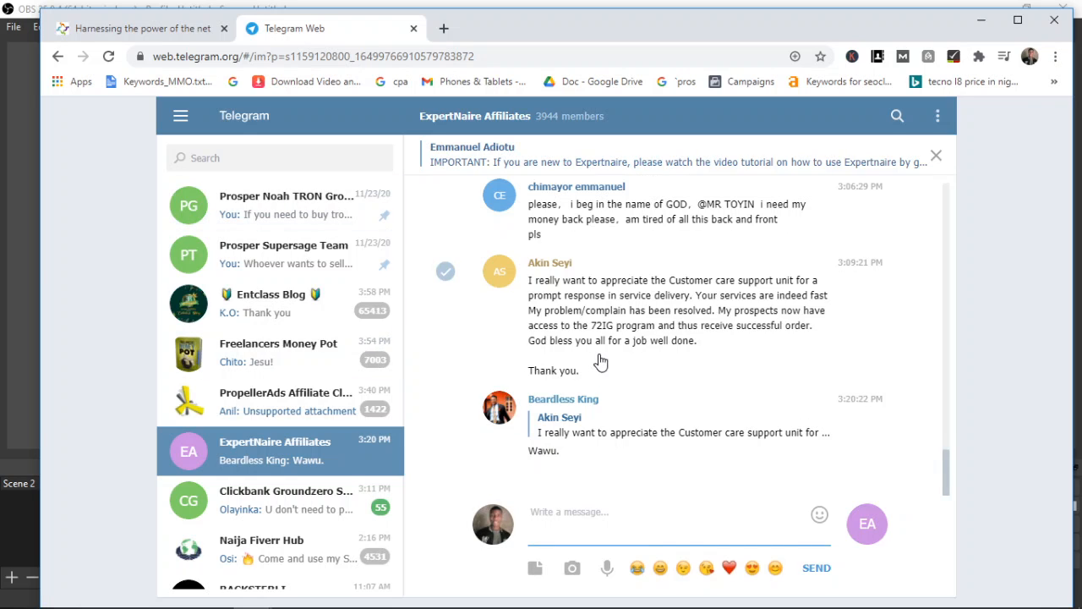
pyautogui.moveTo(421, 477)
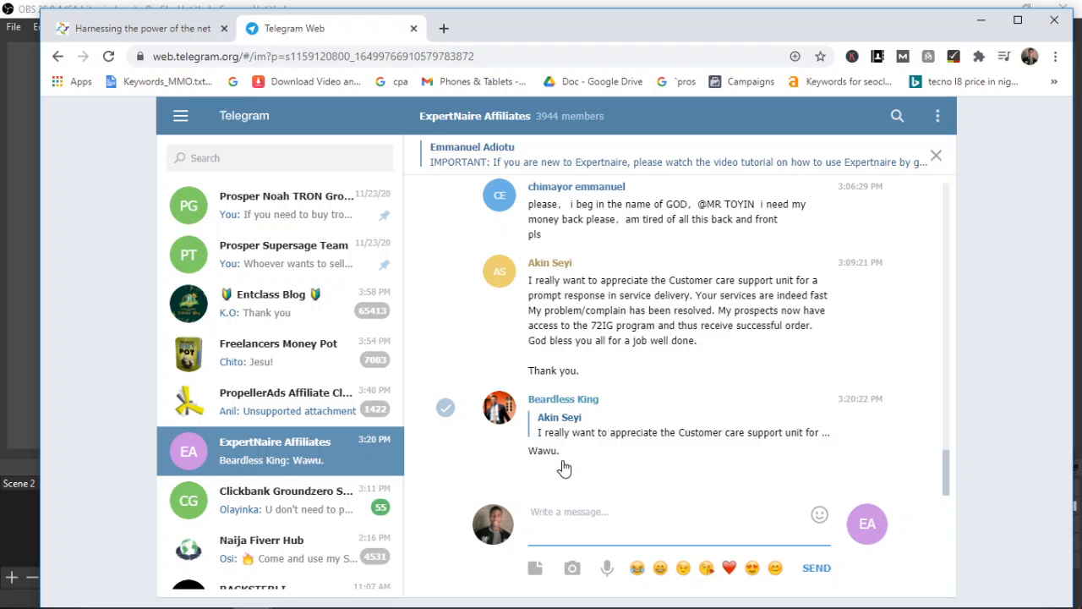
pyautogui.moveTo(430, 420)
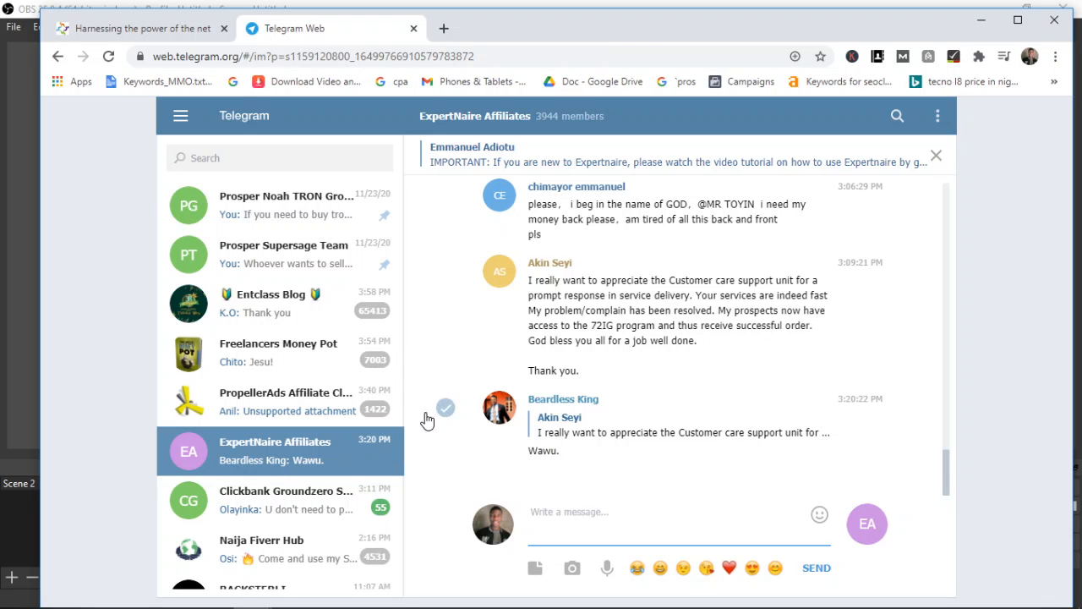
pyautogui.scroll(-3)
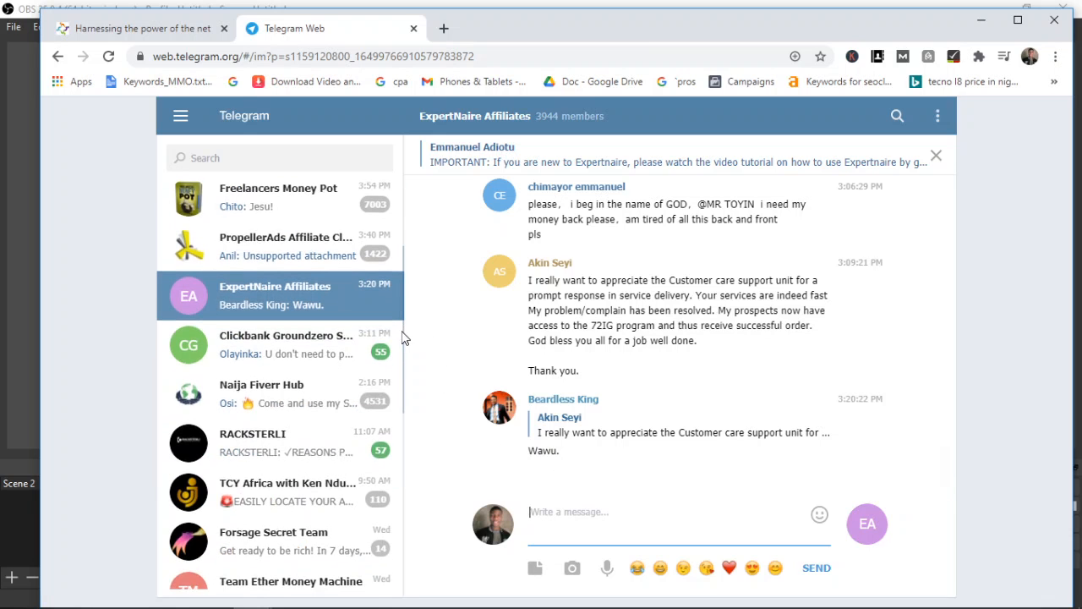
pyautogui.click(252, 440)
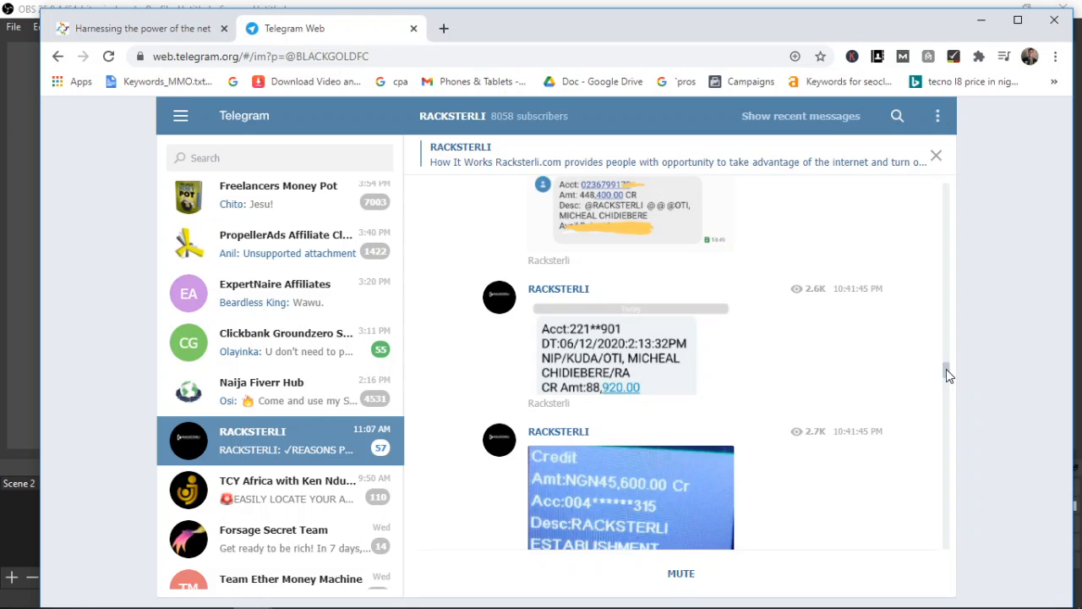
# Browse the channel's posted payment alerts and transaction receipts
pyautogui.scroll(3)
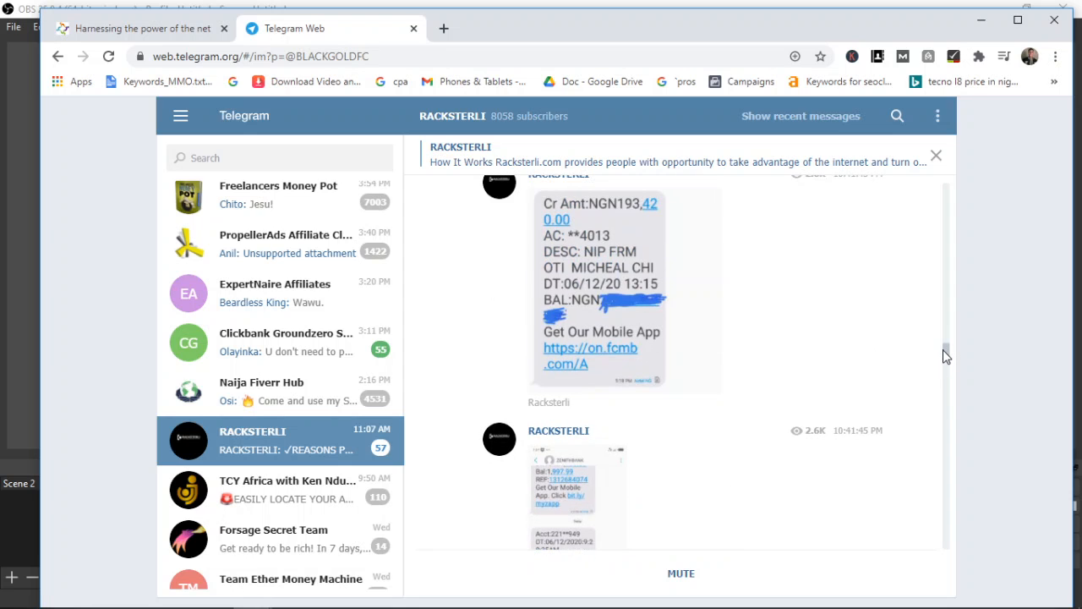
pyautogui.scroll(3)
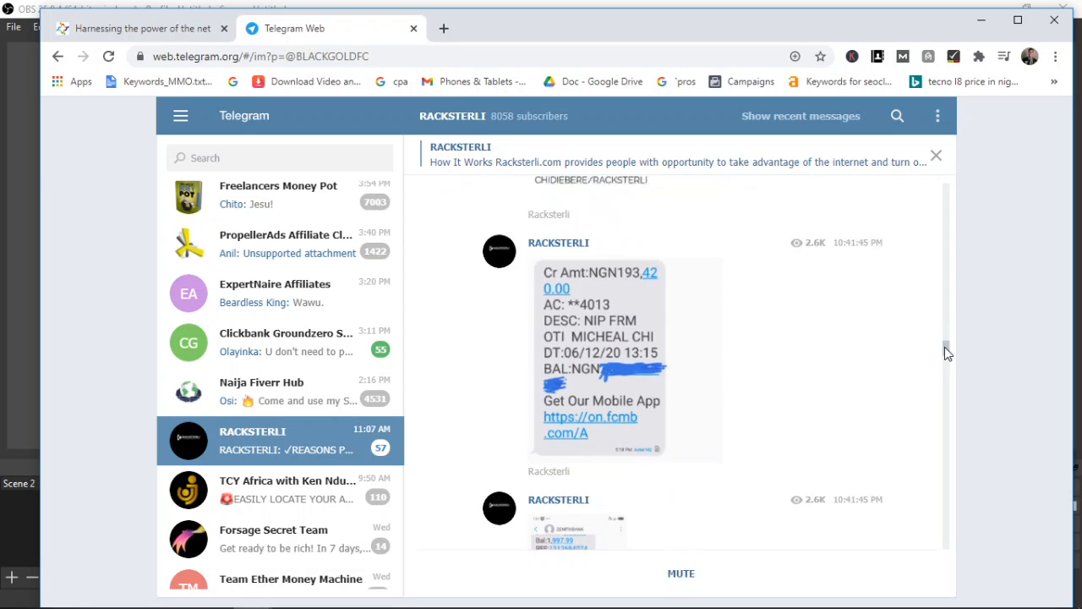
pyautogui.scroll(-3)
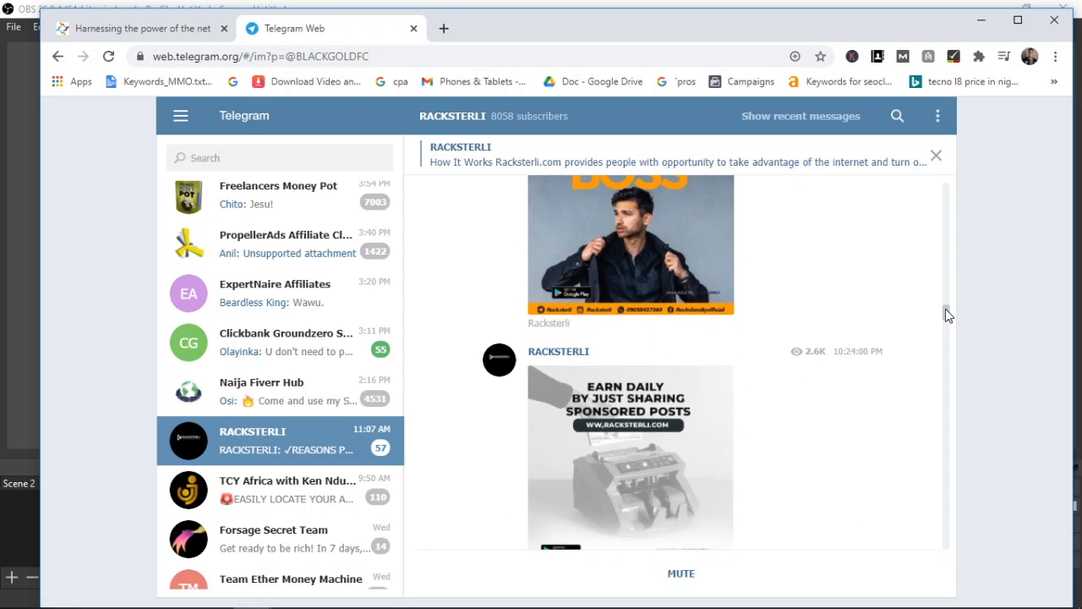
pyautogui.scroll(-3)
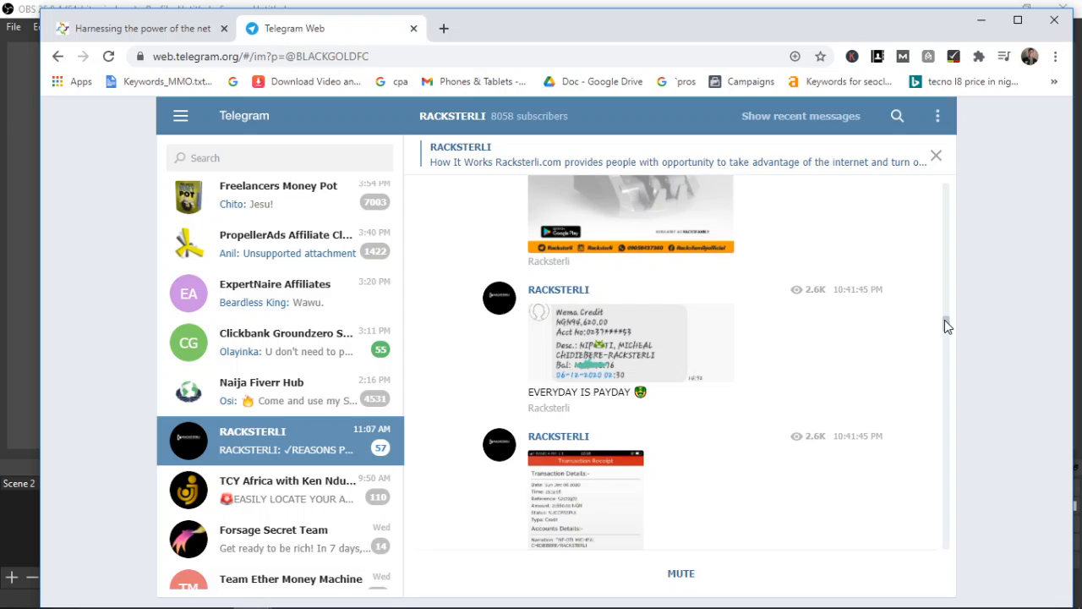
pyautogui.scroll(-3)
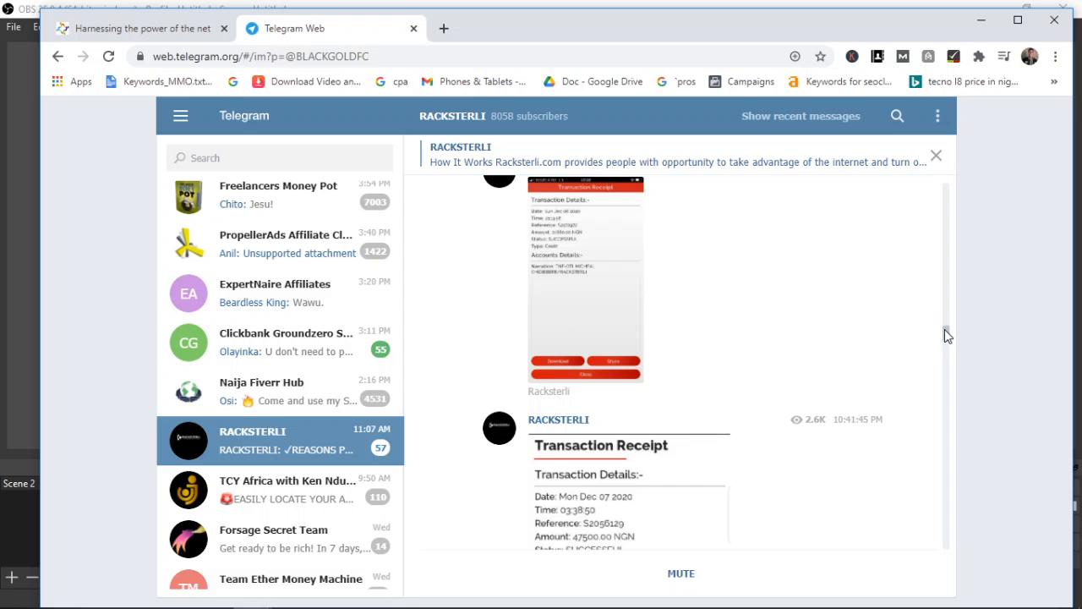
pyautogui.moveTo(808, 196)
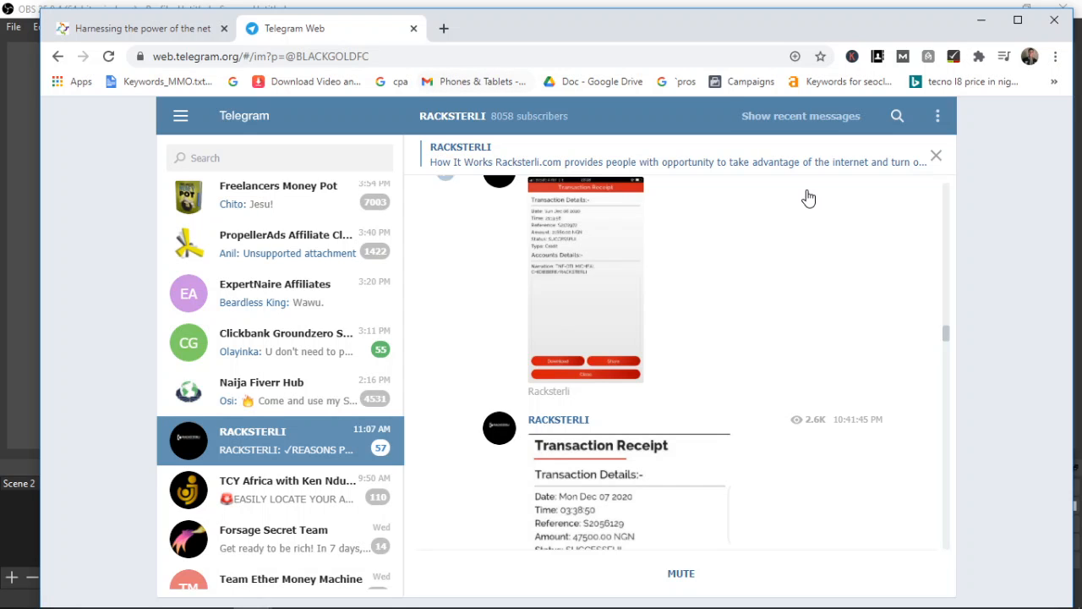
pyautogui.scroll(-3)
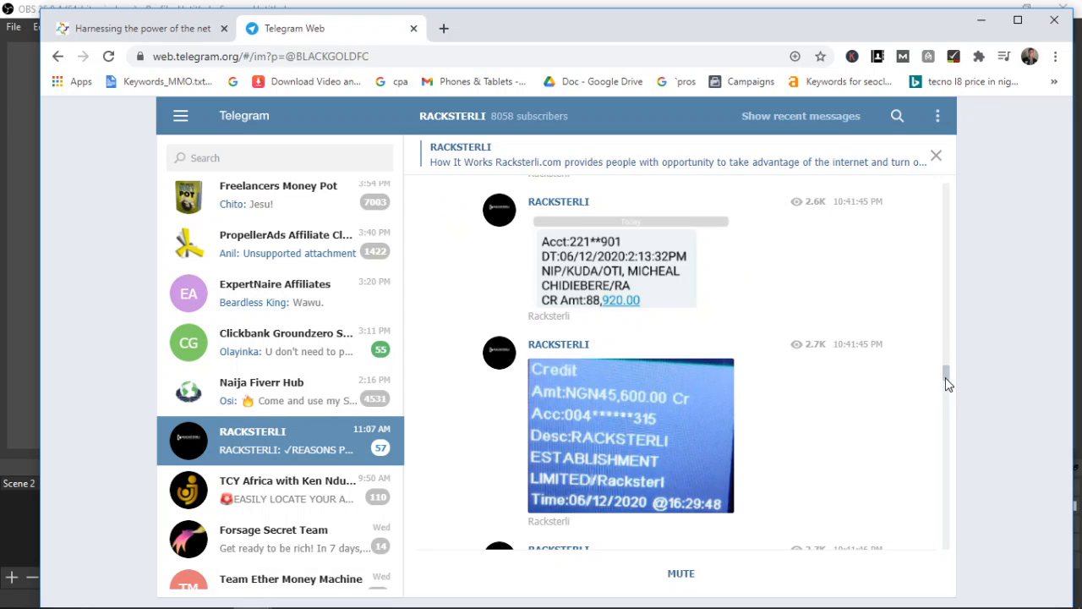
pyautogui.moveTo(472, 66)
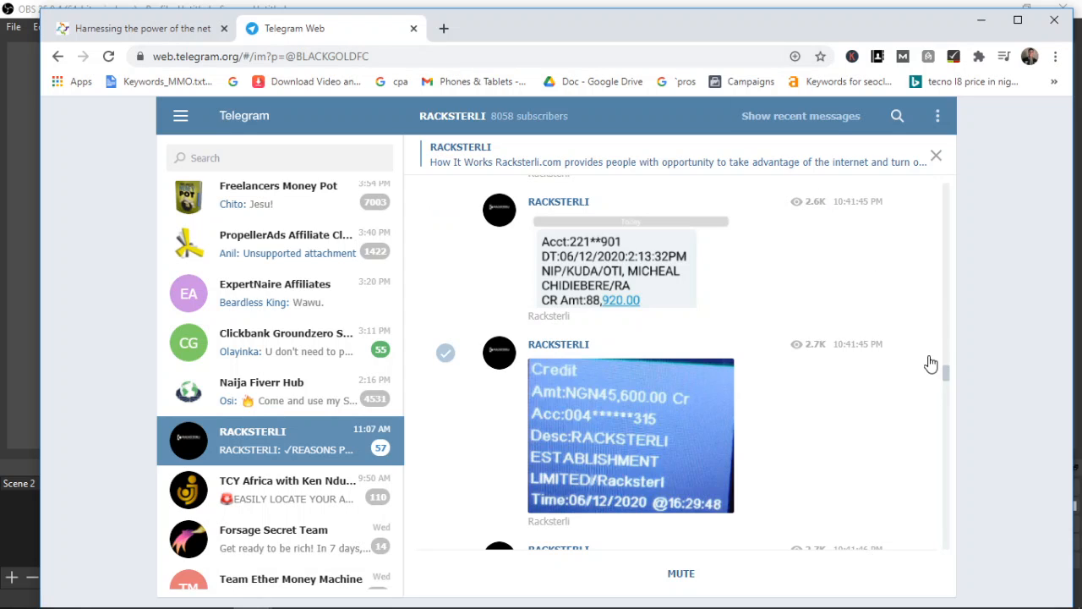
pyautogui.moveTo(944, 382)
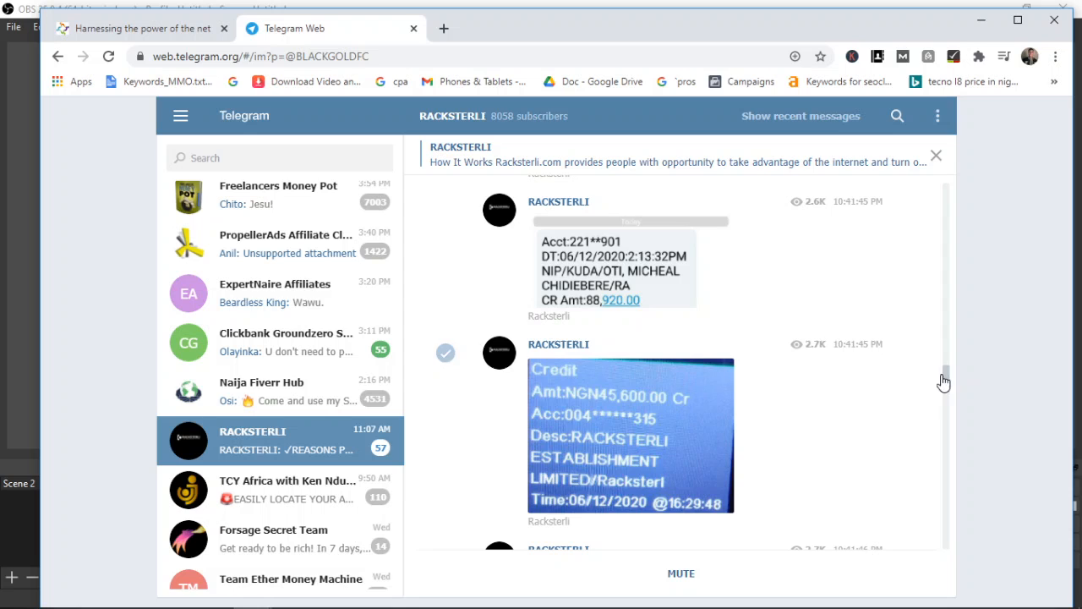
pyautogui.moveTo(952, 379)
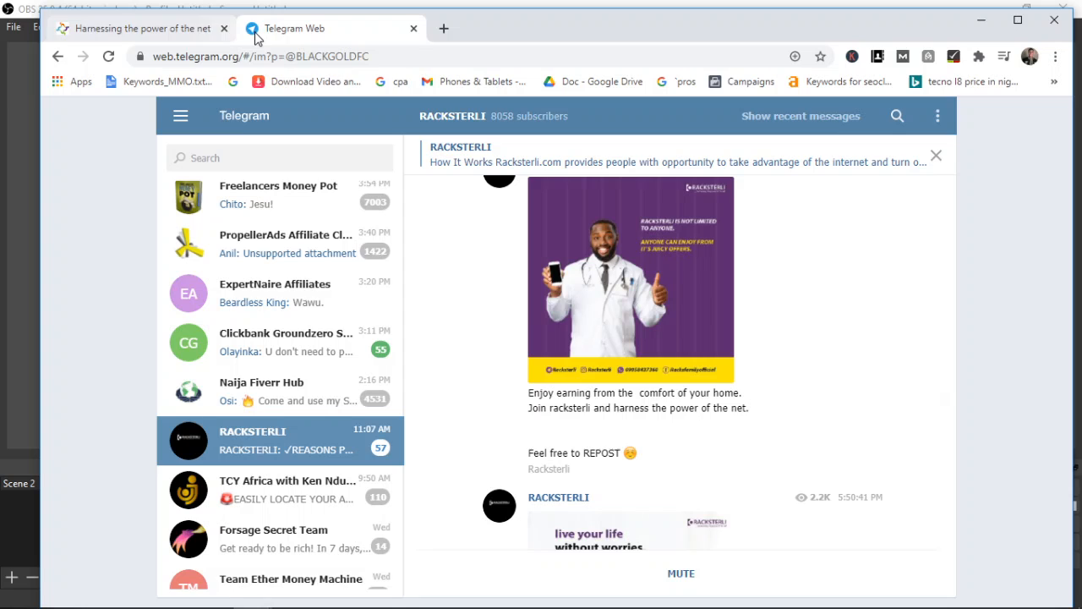
pyautogui.moveTo(287, 27)
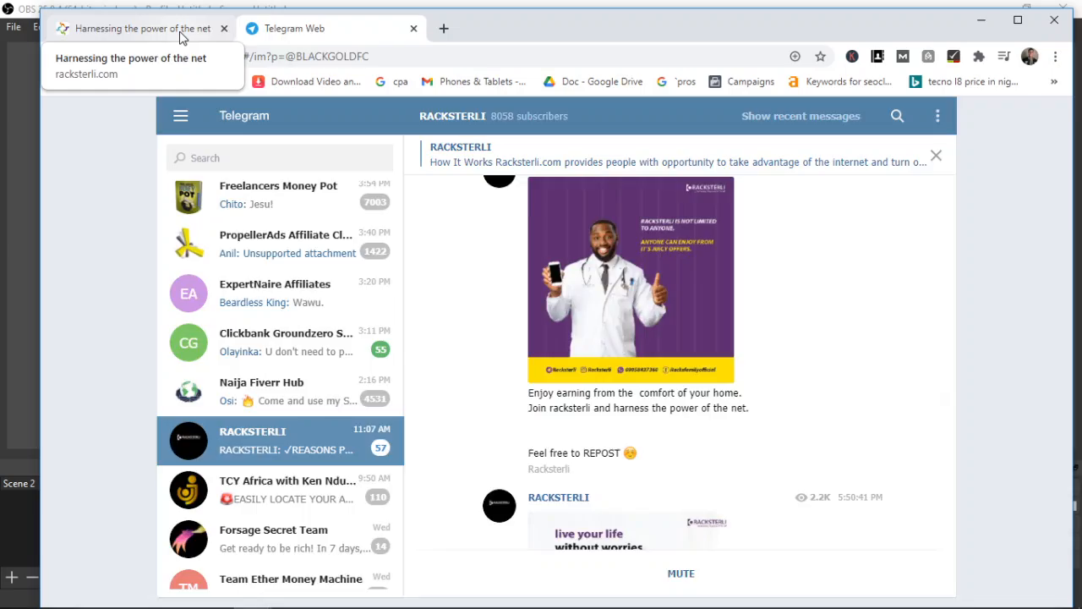
# Return to the Racksterli How It Works page and read the membership and packages sections
pyautogui.click(135, 27)
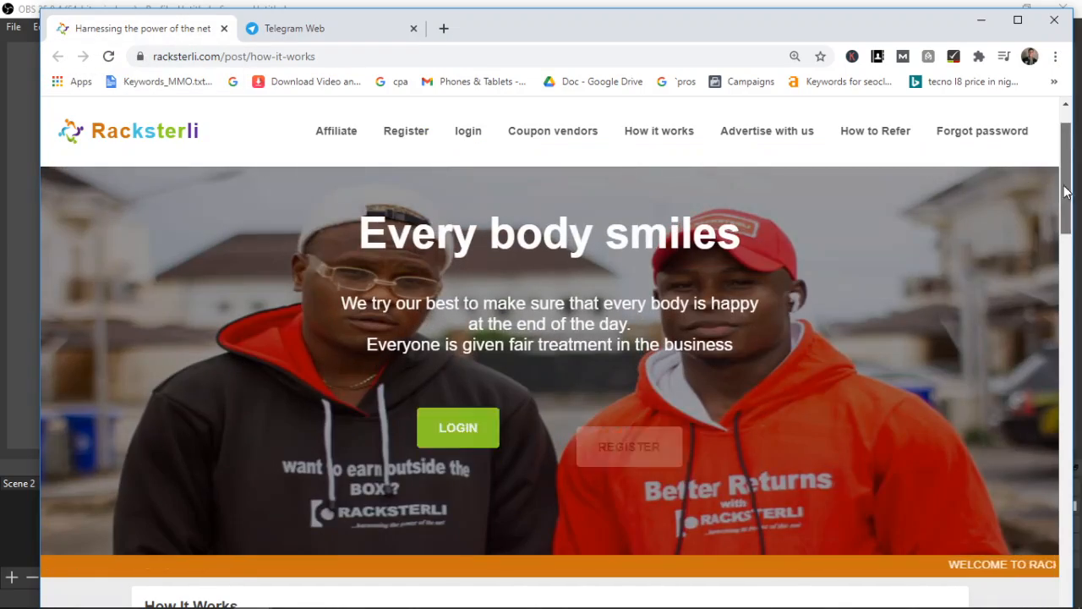
pyautogui.scroll(-3)
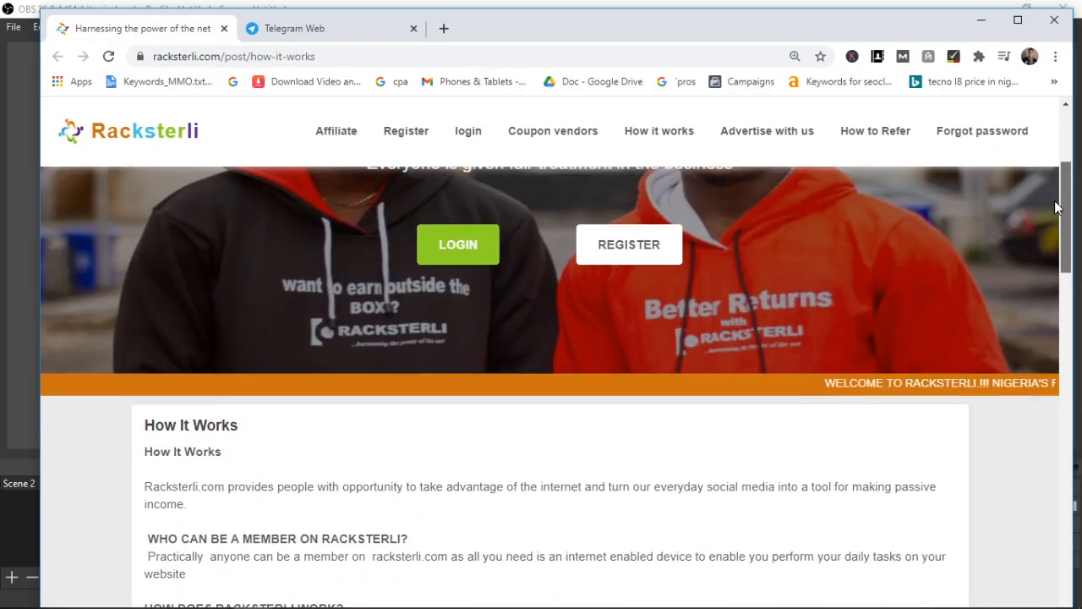
pyautogui.scroll(-3)
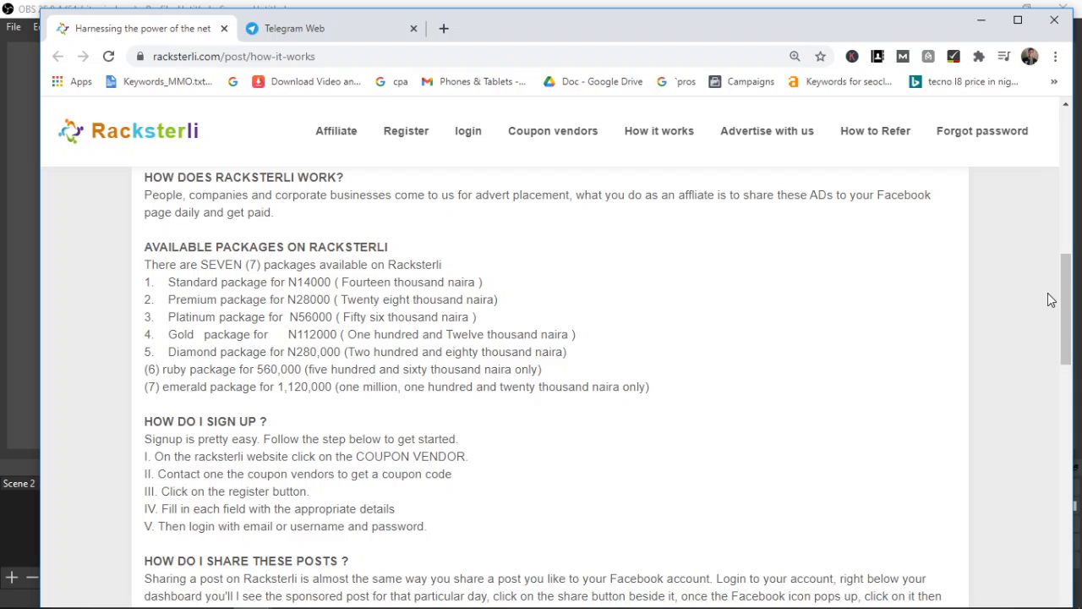
pyautogui.scroll(-3)
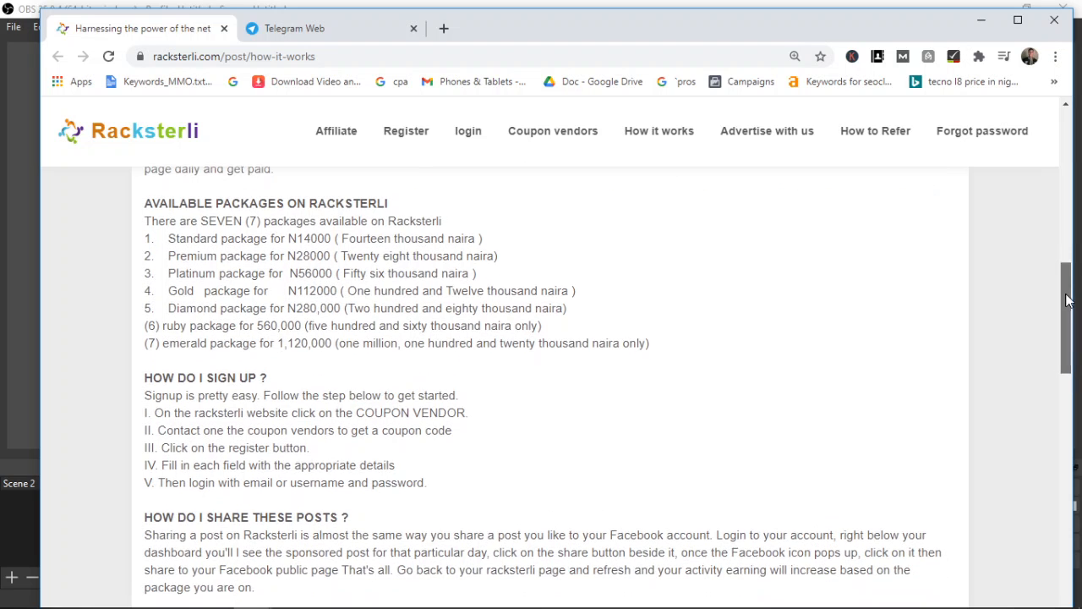
pyautogui.scroll(3)
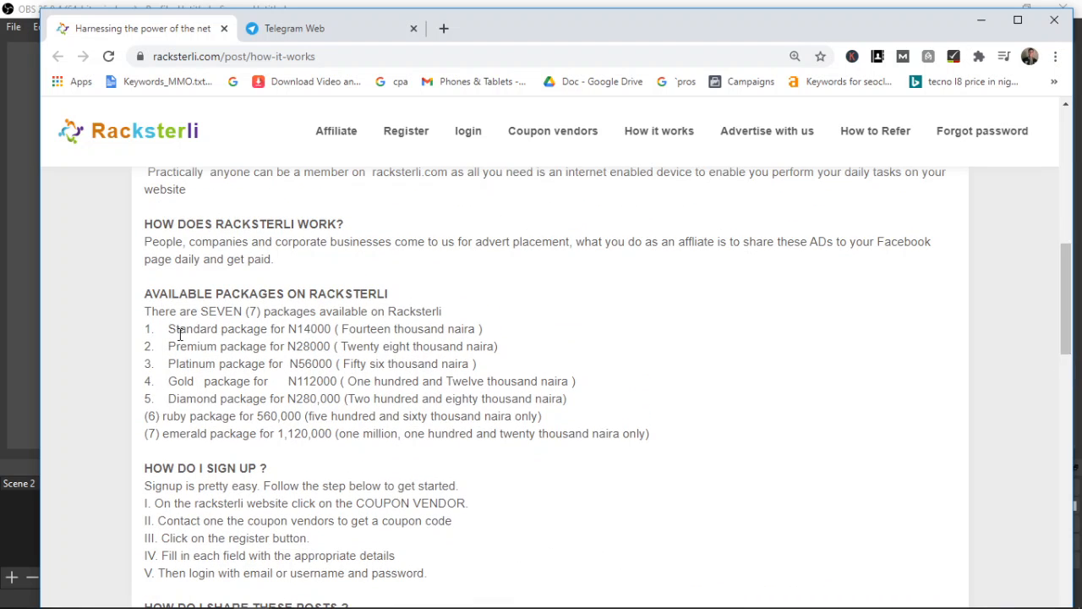
pyautogui.moveTo(541, 362)
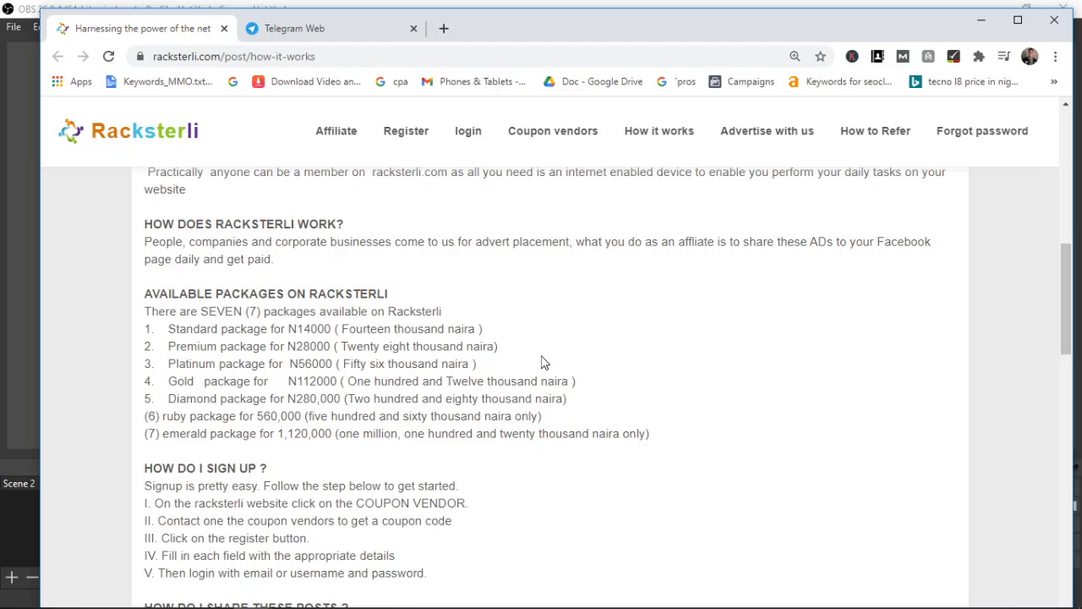
pyautogui.moveTo(335, 326)
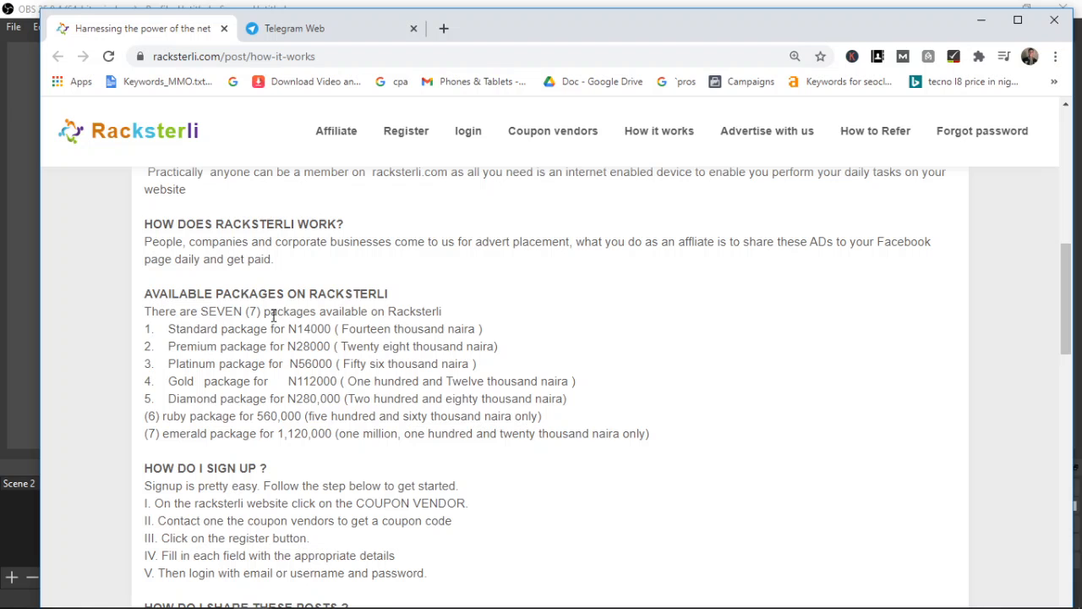
pyautogui.moveTo(415, 341)
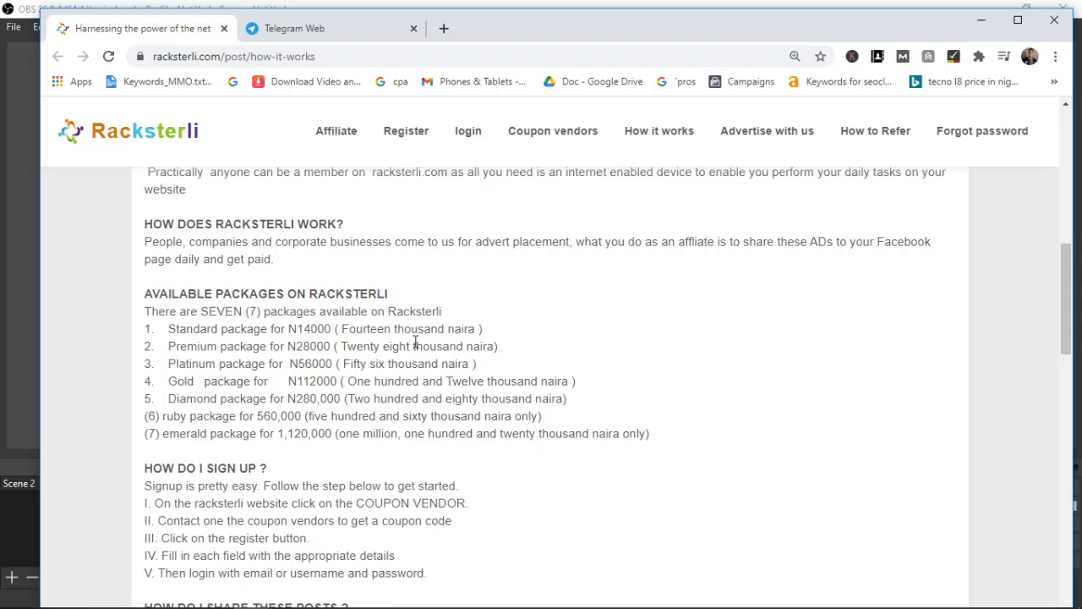
pyautogui.moveTo(602, 342)
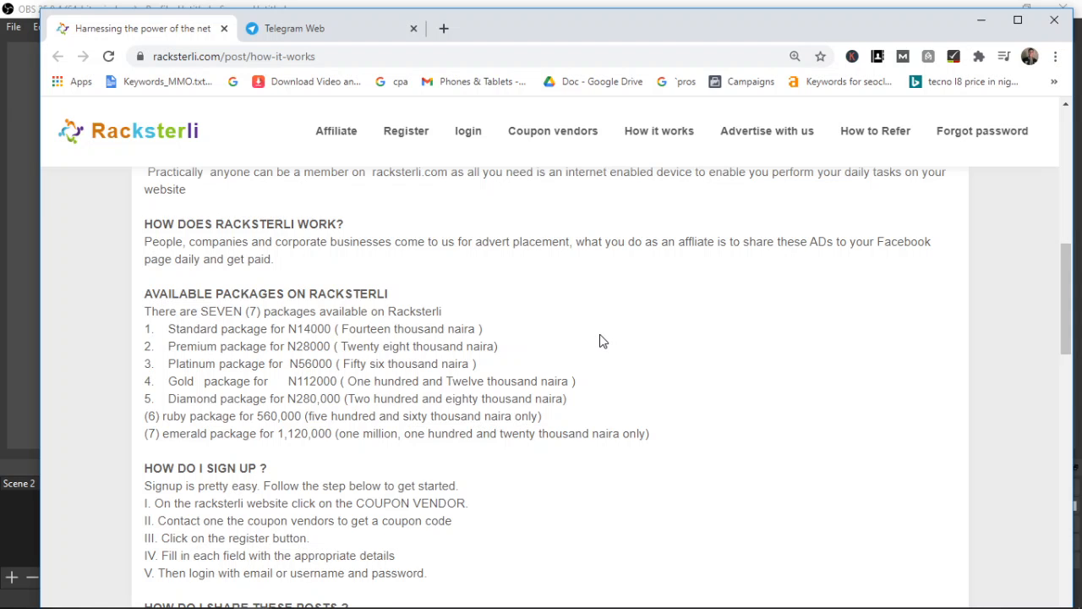
pyautogui.scroll(-3)
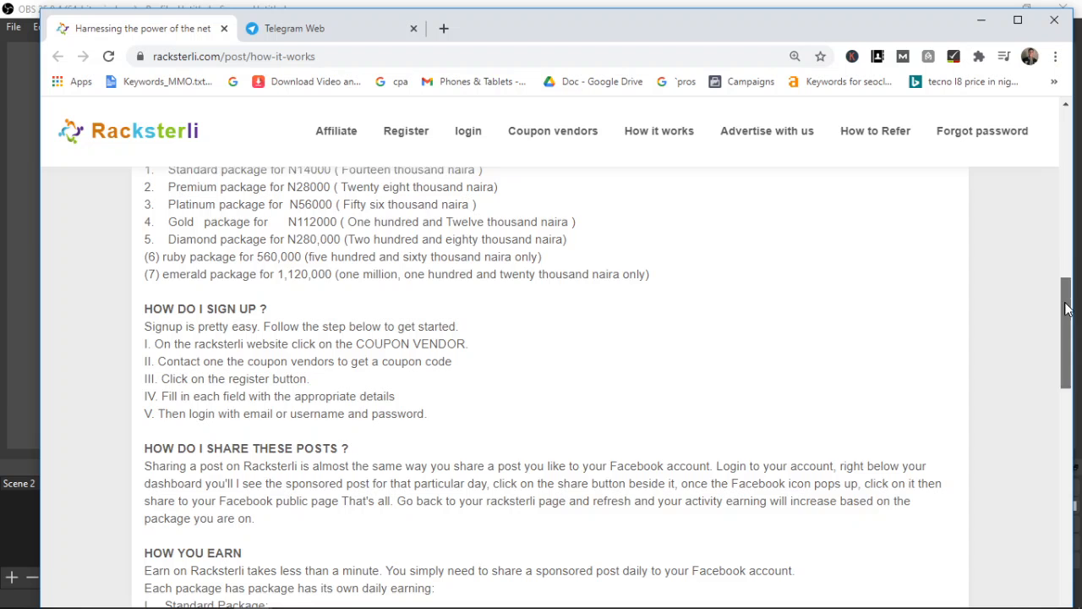
# Review the seven packages list and the 'How do I sign up' steps
pyautogui.scroll(3)
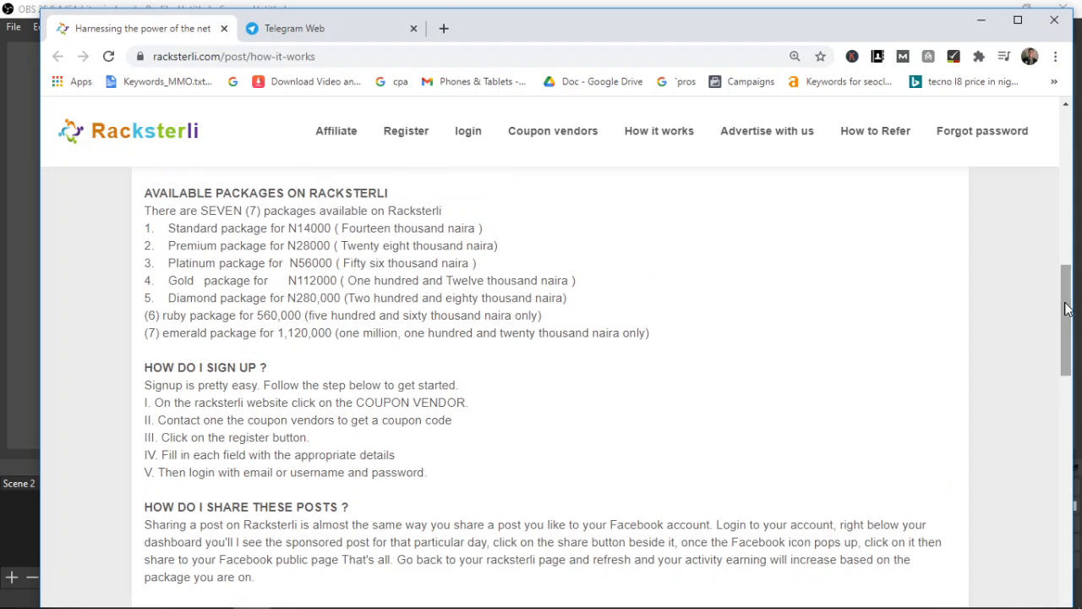
pyautogui.scroll(3)
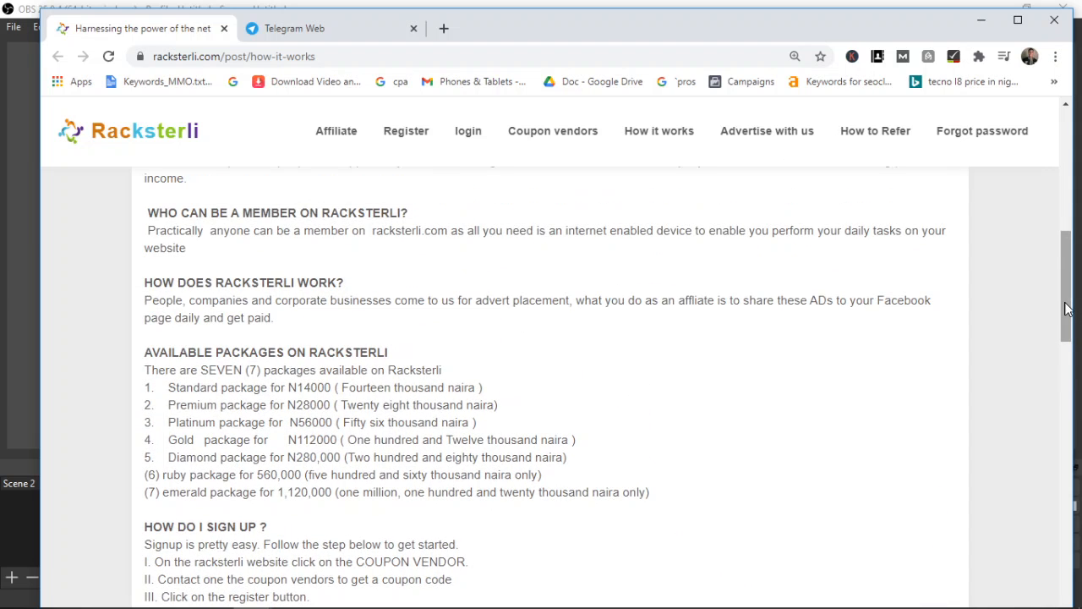
pyautogui.scroll(3)
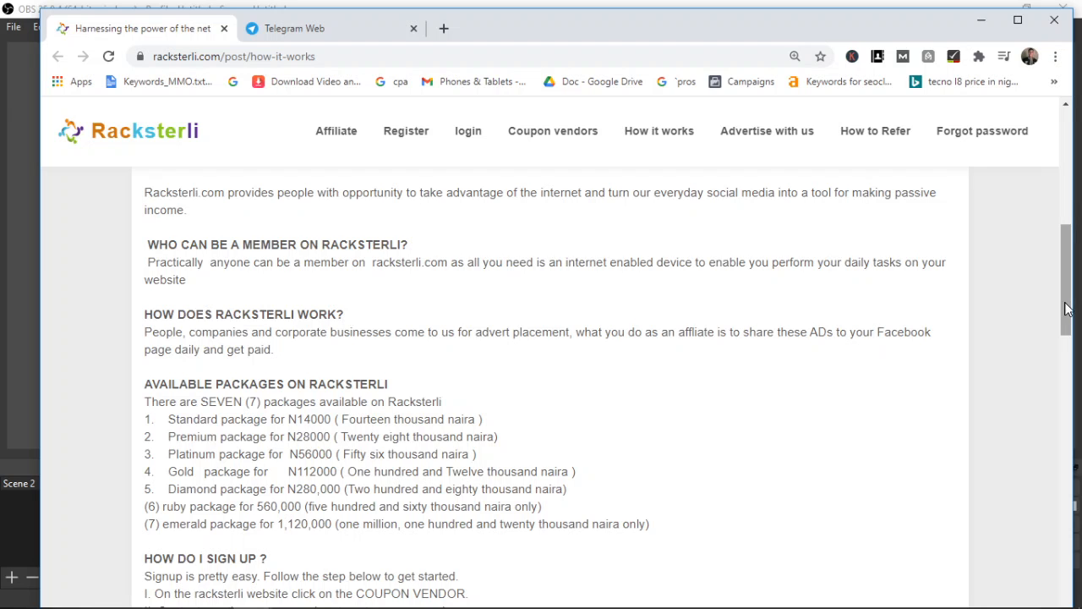
pyautogui.scroll(-3)
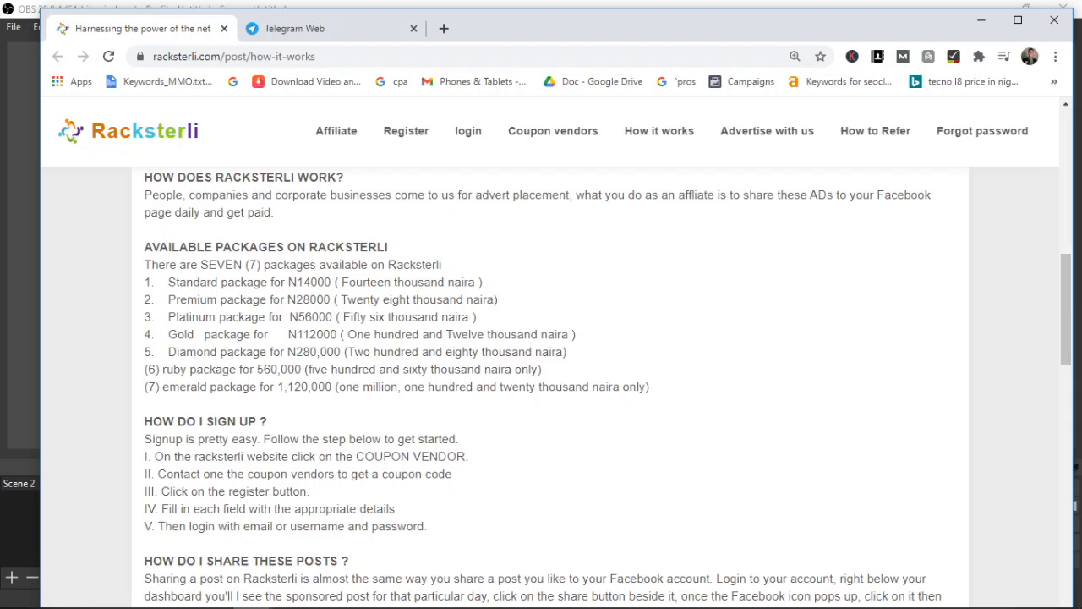
pyautogui.scroll(3)
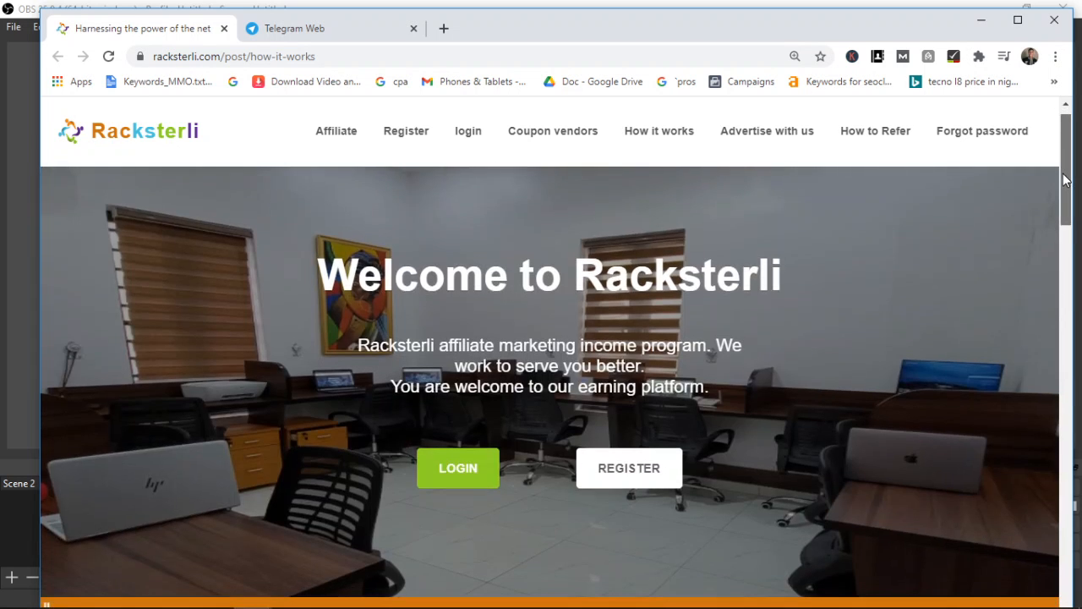
pyautogui.scroll(-3)
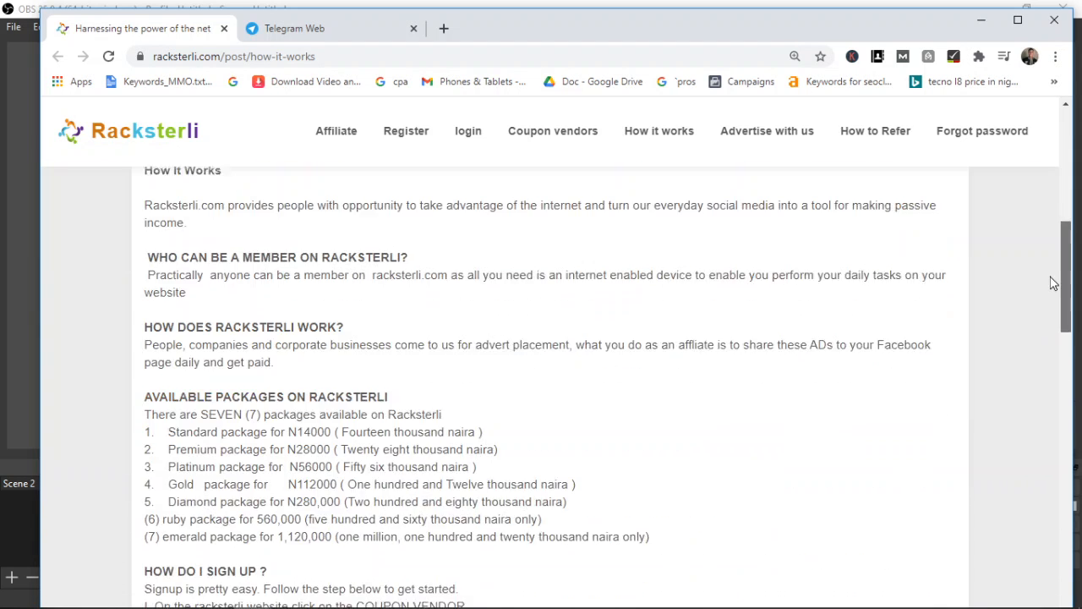
pyautogui.scroll(-3)
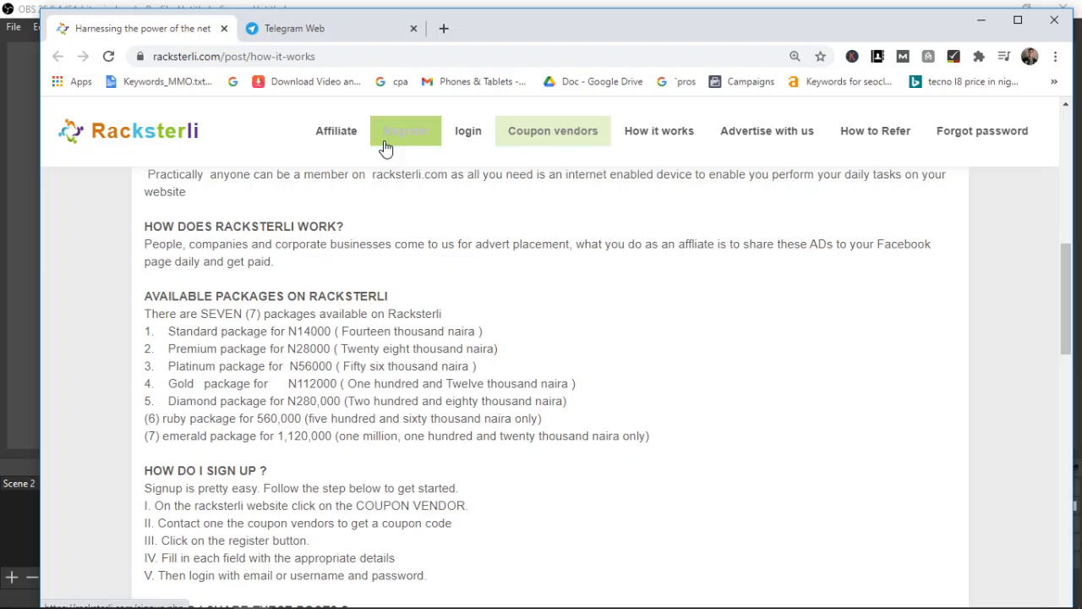
pyautogui.moveTo(588, 237)
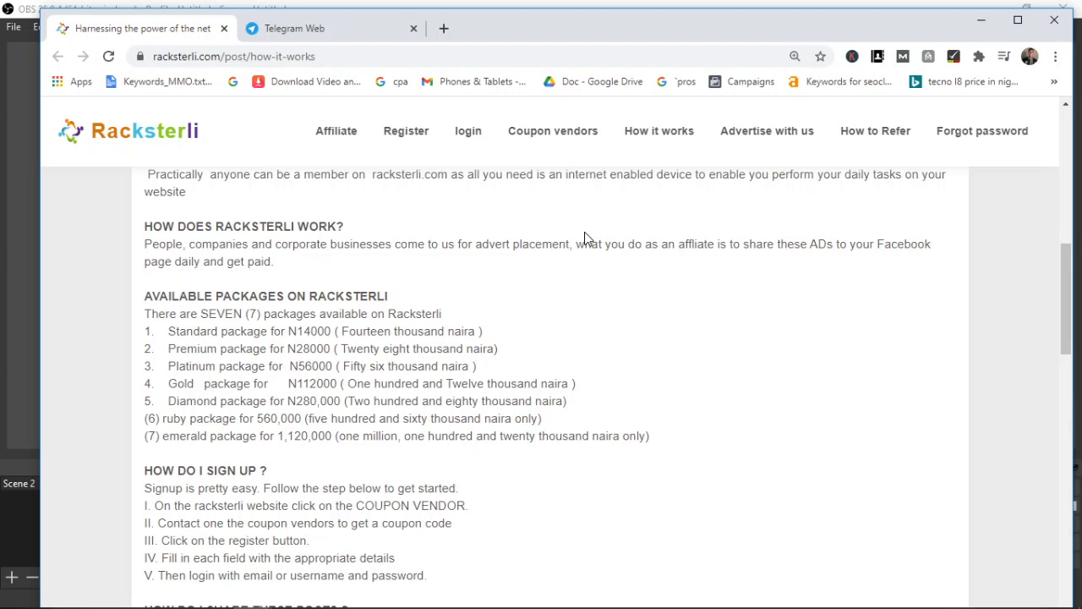
pyautogui.moveTo(1048, 285)
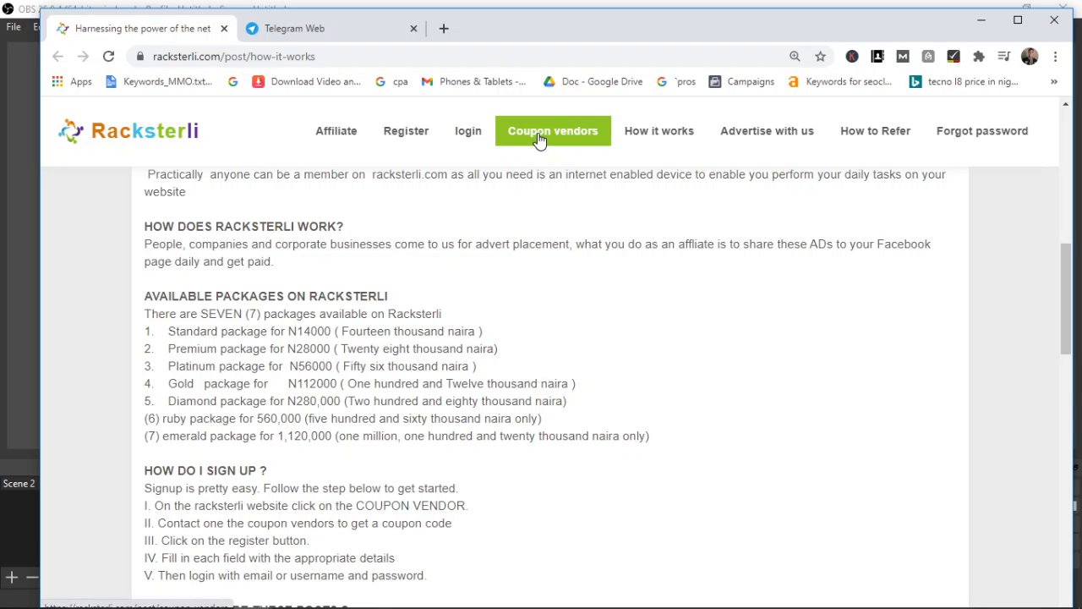
# View the Coupon Vendors page and its list of vendor contact links
pyautogui.click(552, 130)
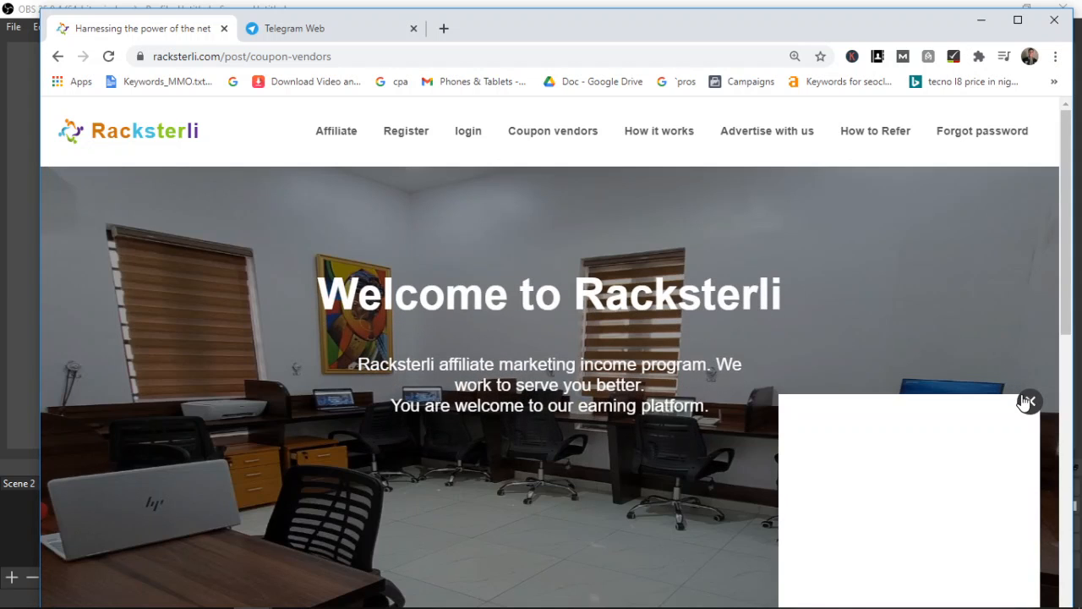
pyautogui.scroll(-3)
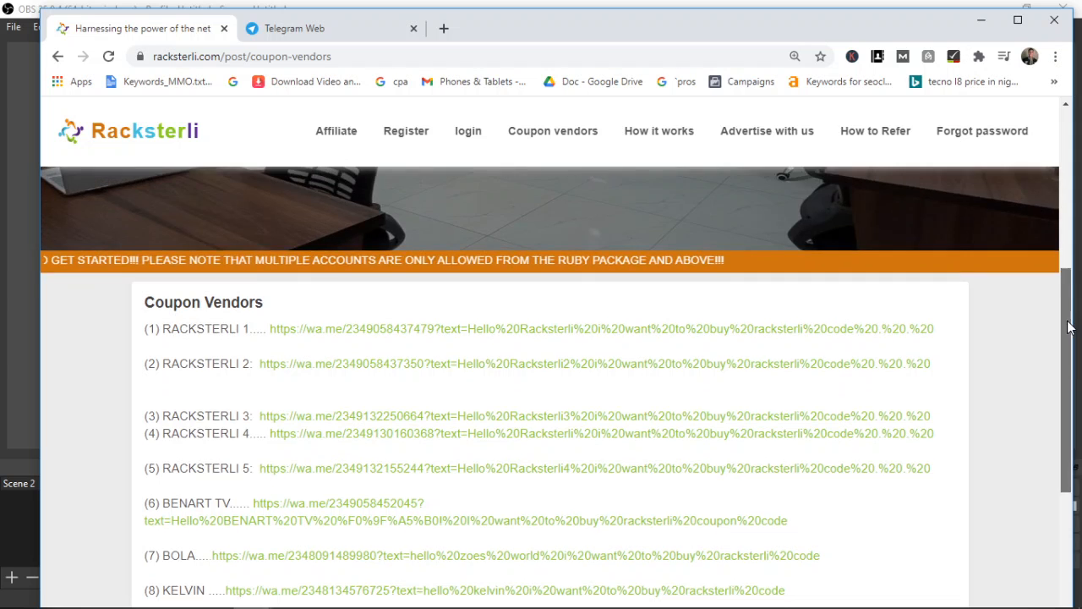
pyautogui.scroll(3)
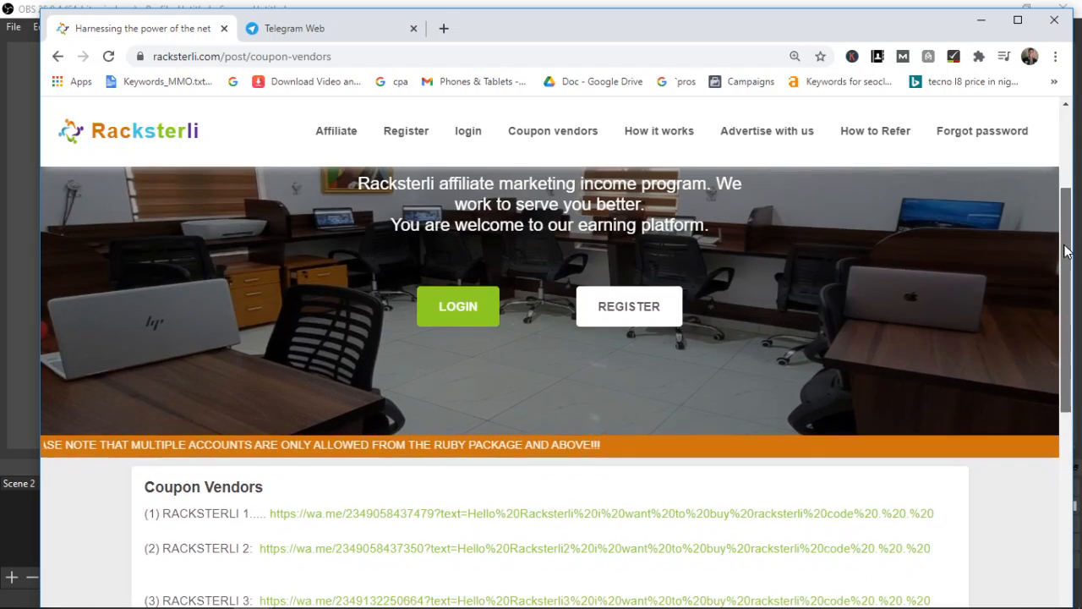
pyautogui.scroll(3)
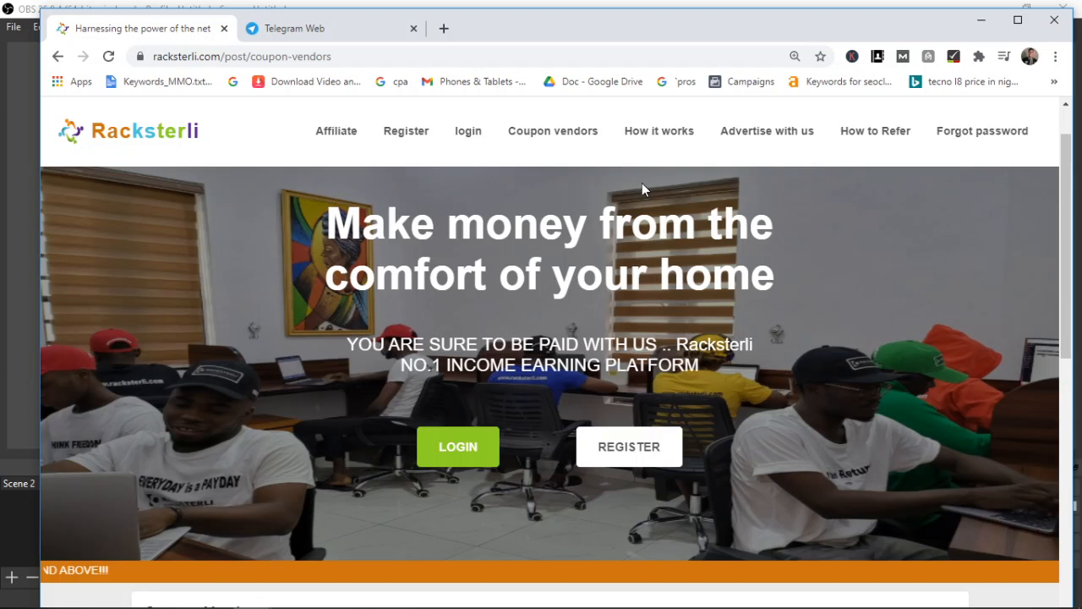
pyautogui.moveTo(1011, 245)
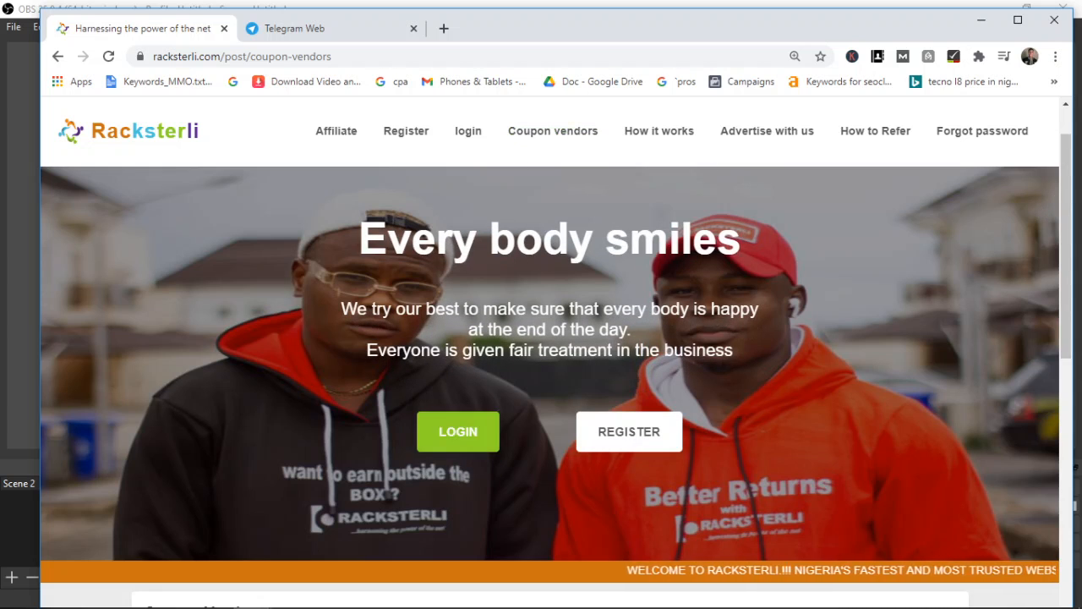
pyautogui.scroll(-3)
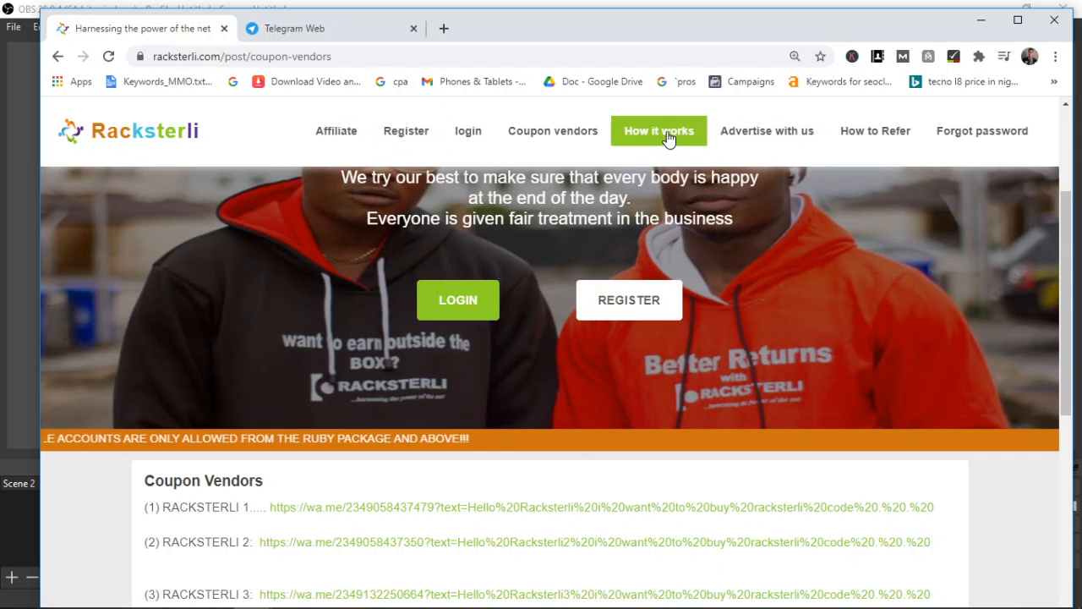
# Revisit the How It Works page's packages section, then head back toward Coupon Vendors
pyautogui.click(660, 130)
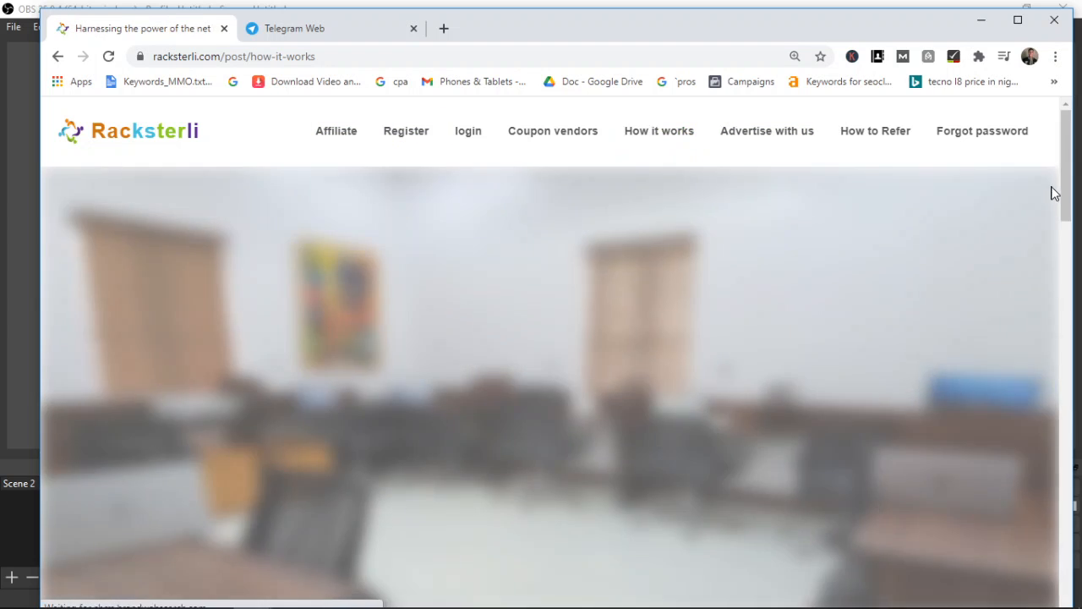
pyautogui.scroll(-3)
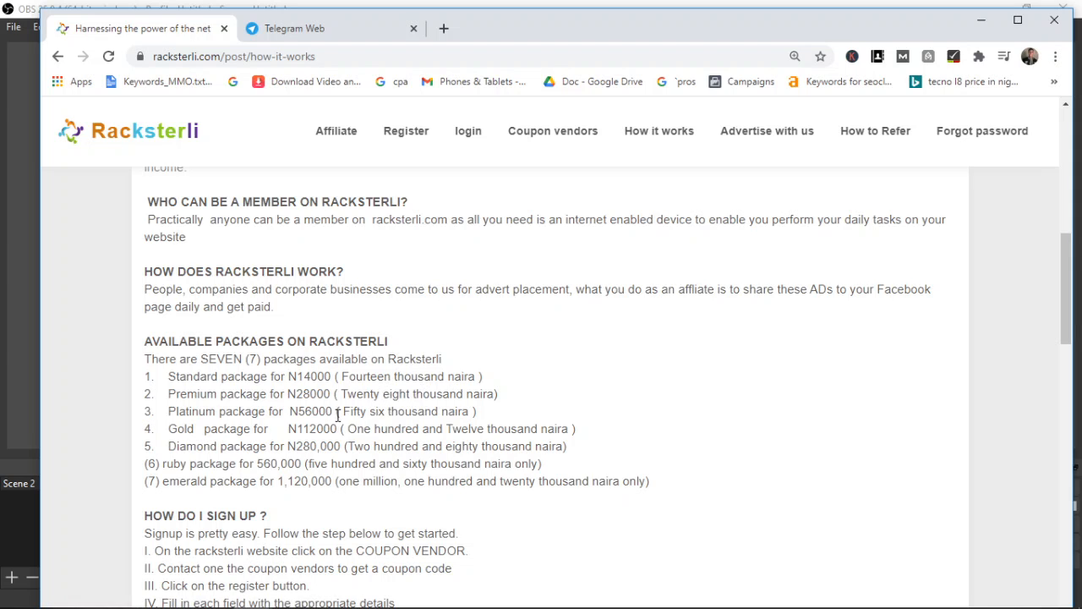
pyautogui.moveTo(320, 397)
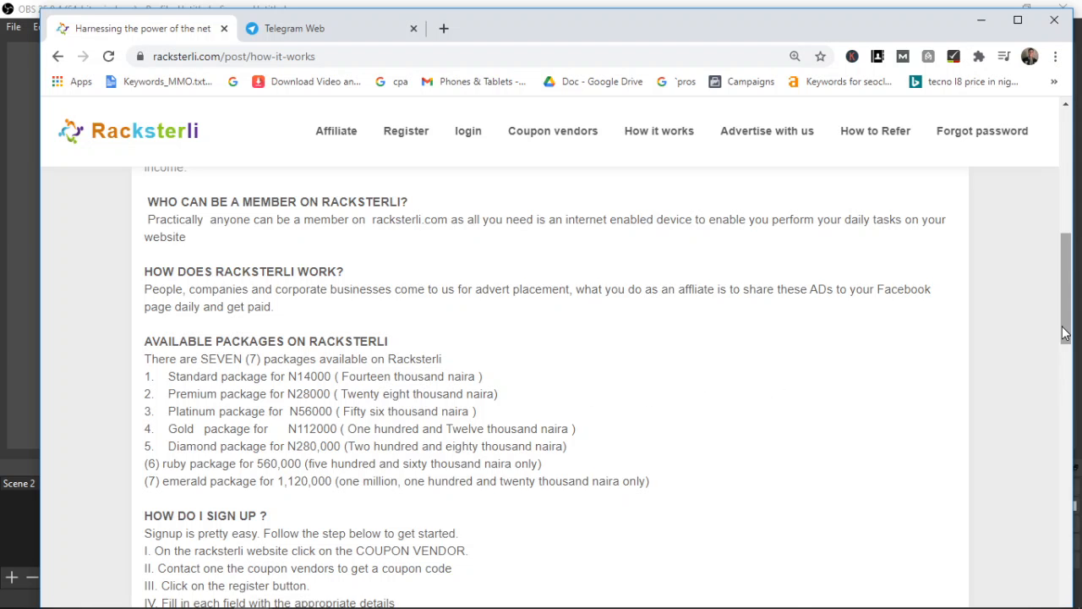
pyautogui.scroll(3)
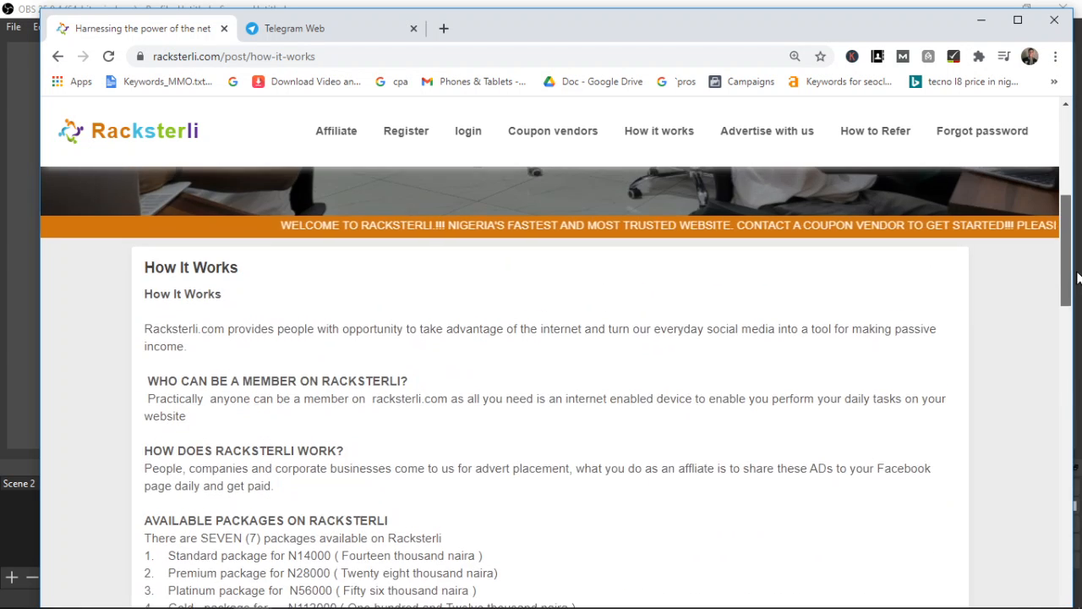
pyautogui.scroll(3)
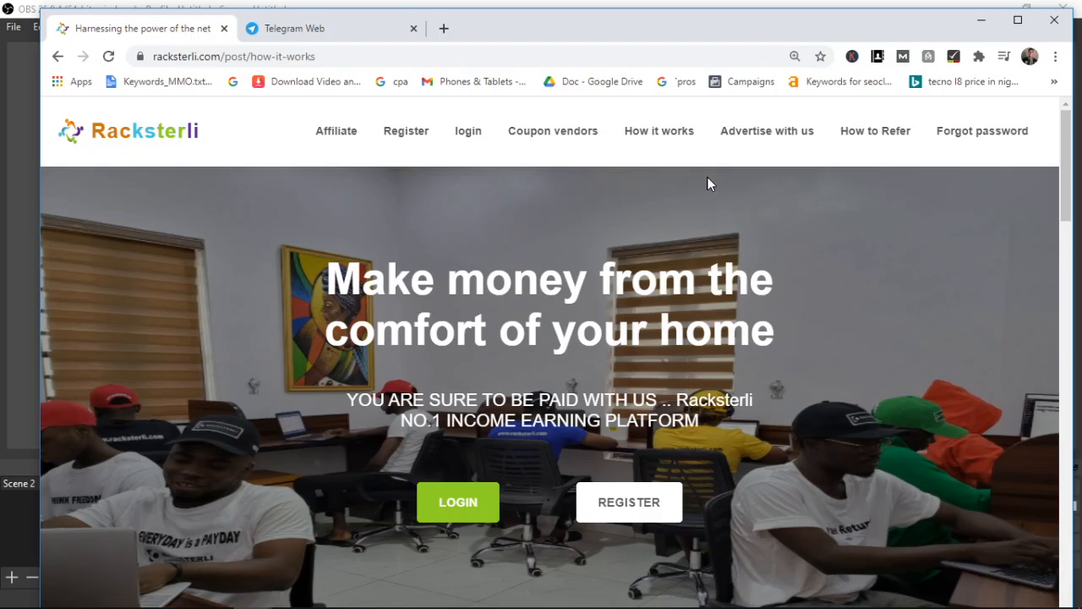
pyautogui.click(551, 130)
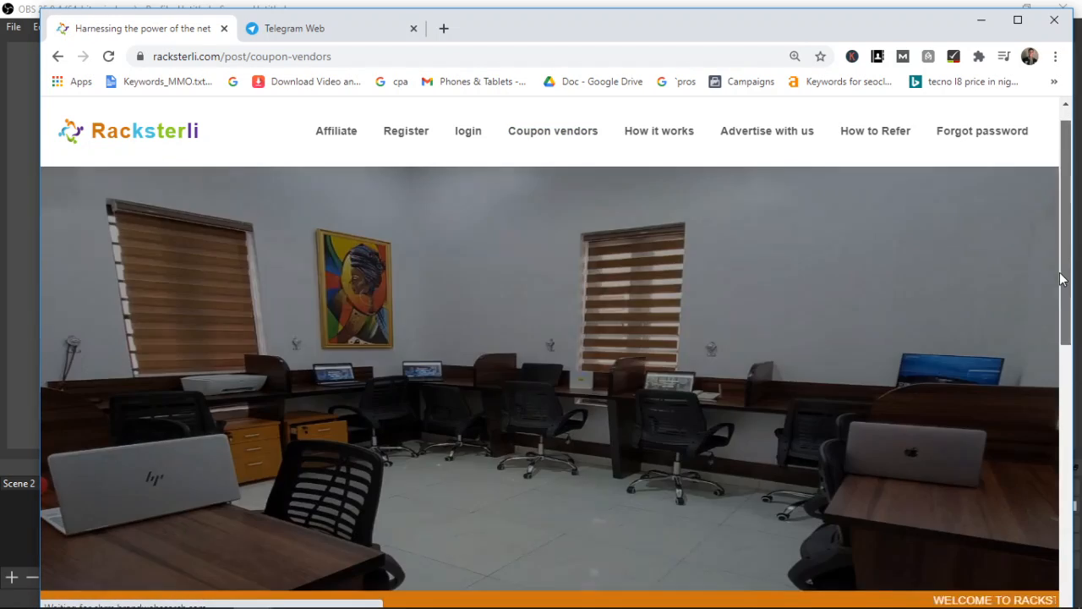
# Look over the vendor contact list again and move on to the Register page
pyautogui.scroll(-3)
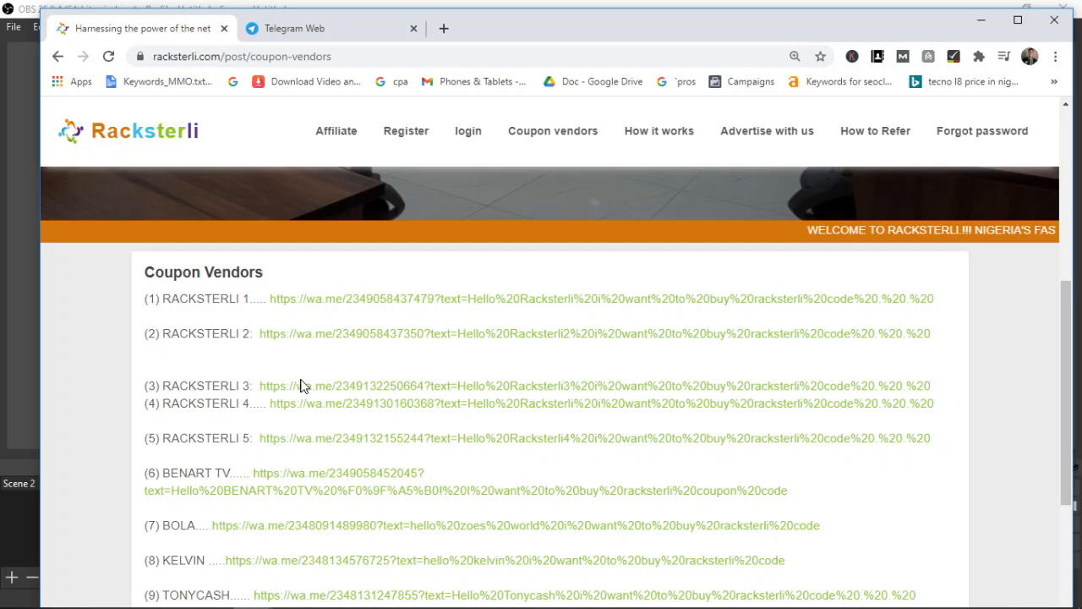
pyautogui.moveTo(269, 340)
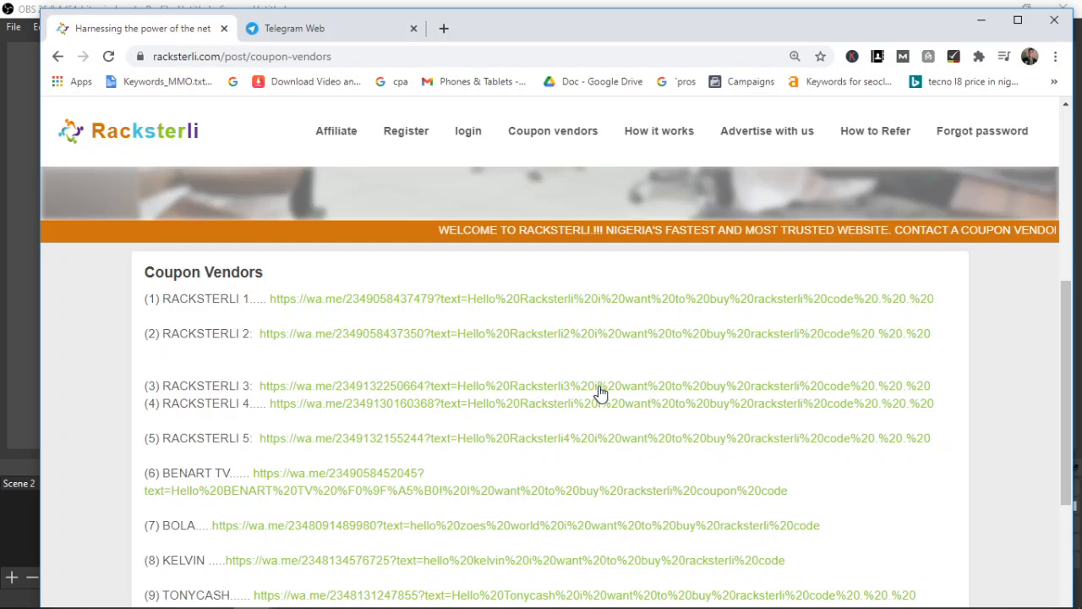
pyautogui.moveTo(619, 377)
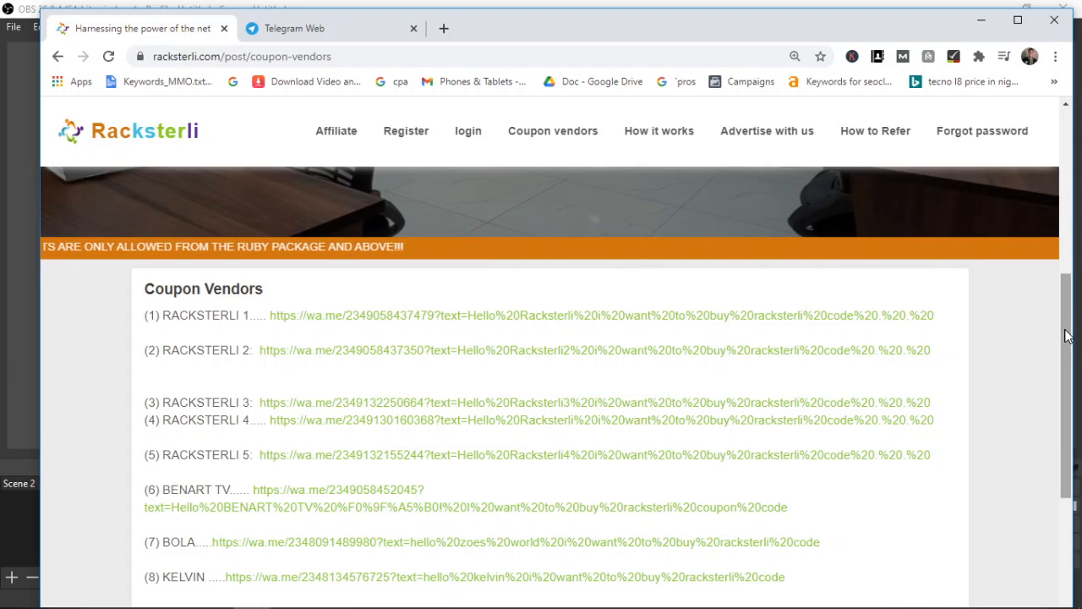
pyautogui.click(405, 130)
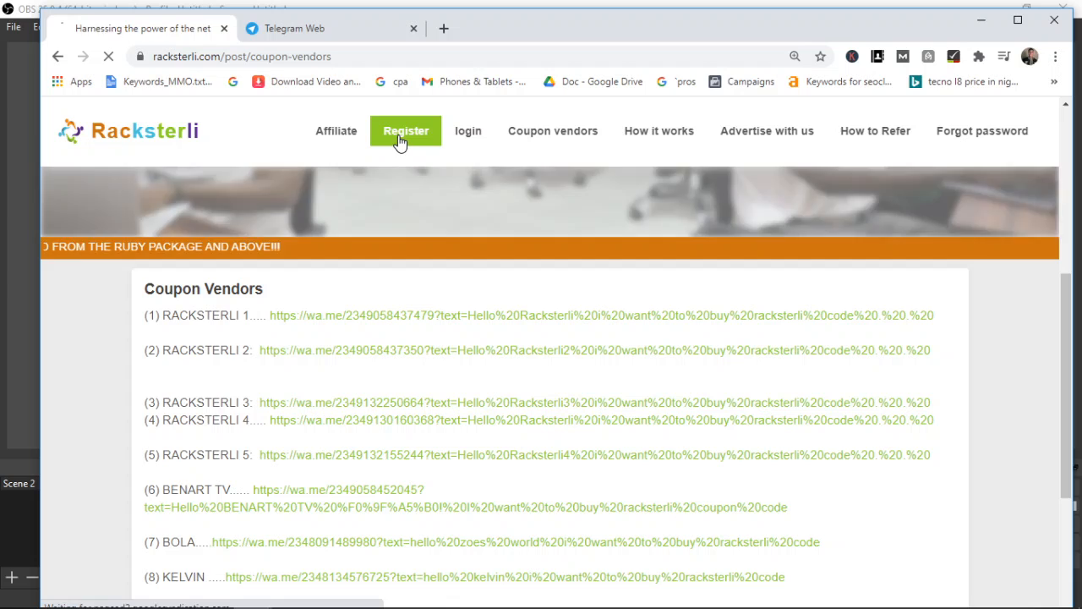
# Bring up the Register form and focus the firstname field, dismissing the autofill suggestions
pyautogui.click(406, 130)
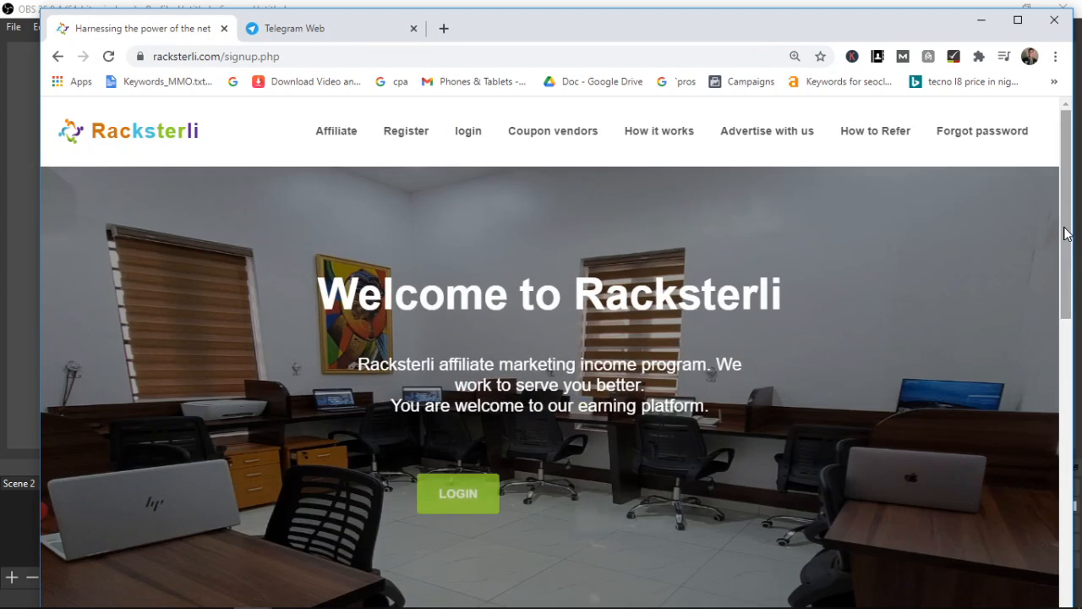
pyautogui.scroll(-3)
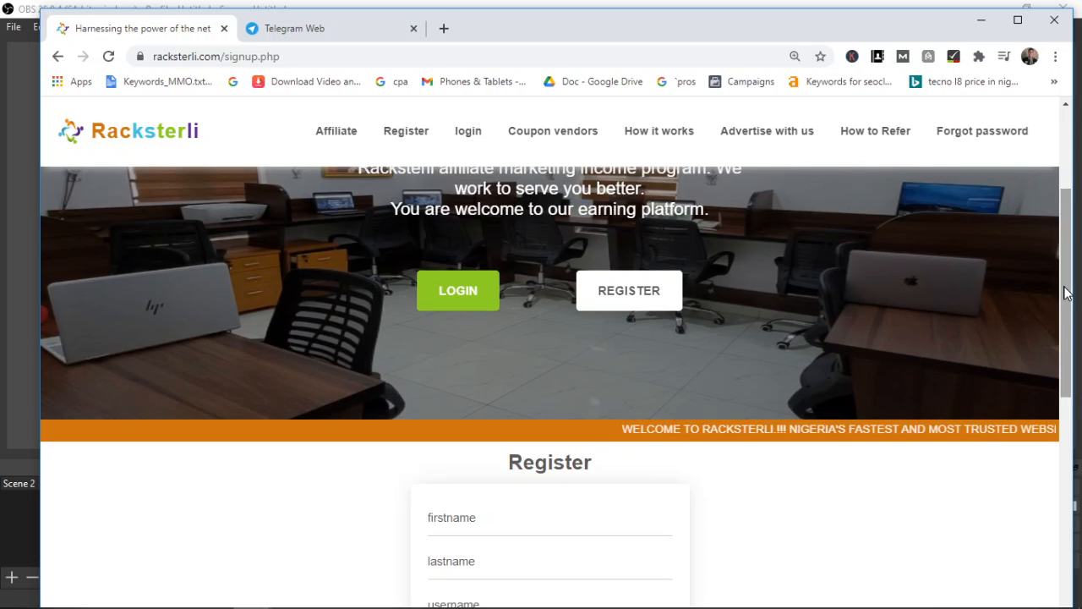
pyautogui.scroll(-3)
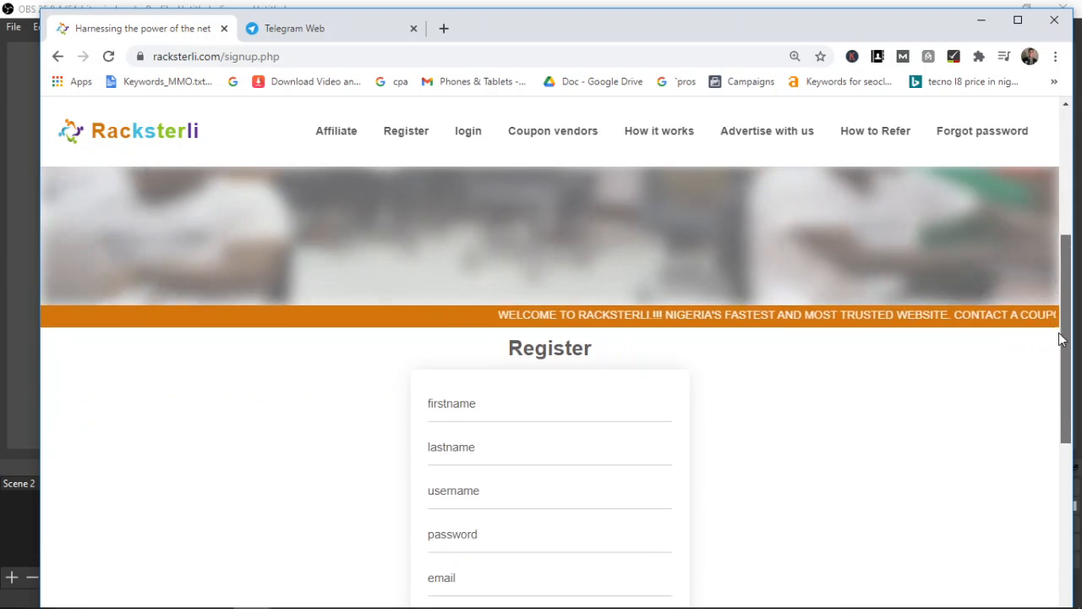
pyautogui.scroll(3)
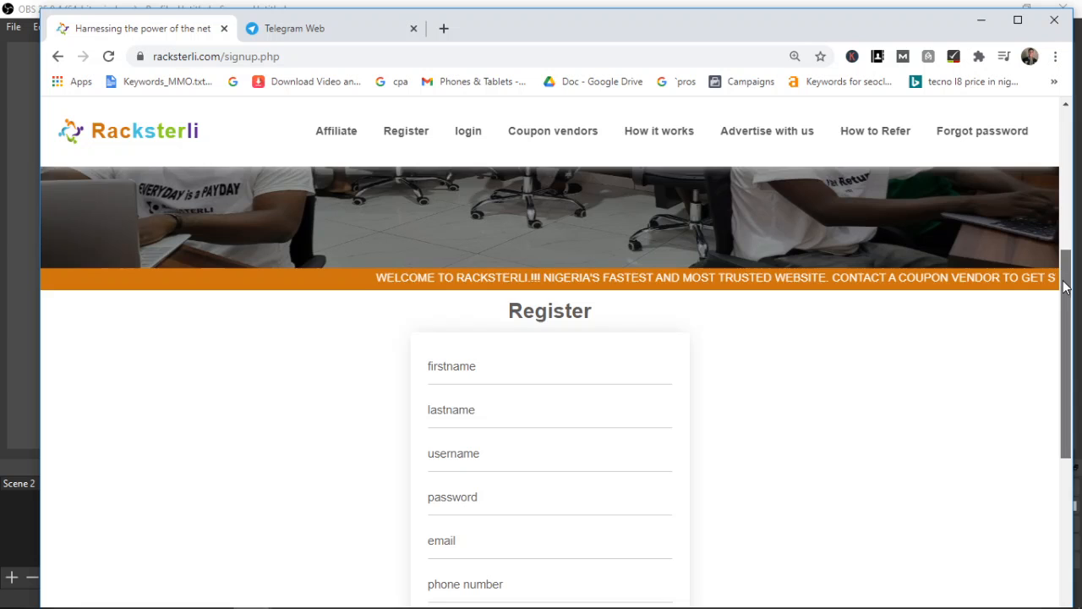
pyautogui.scroll(-3)
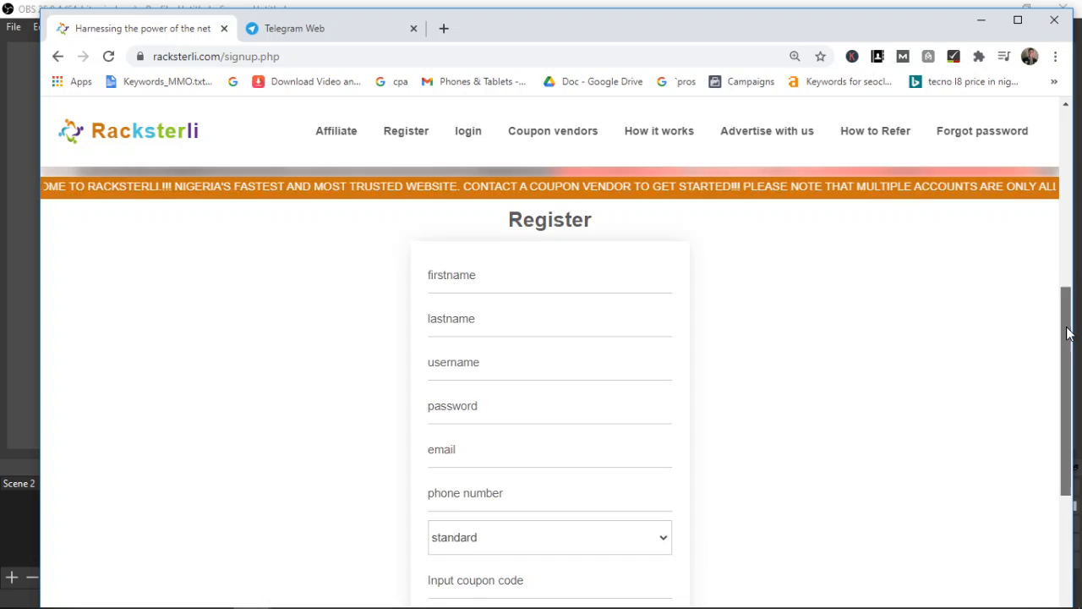
pyautogui.click(550, 274)
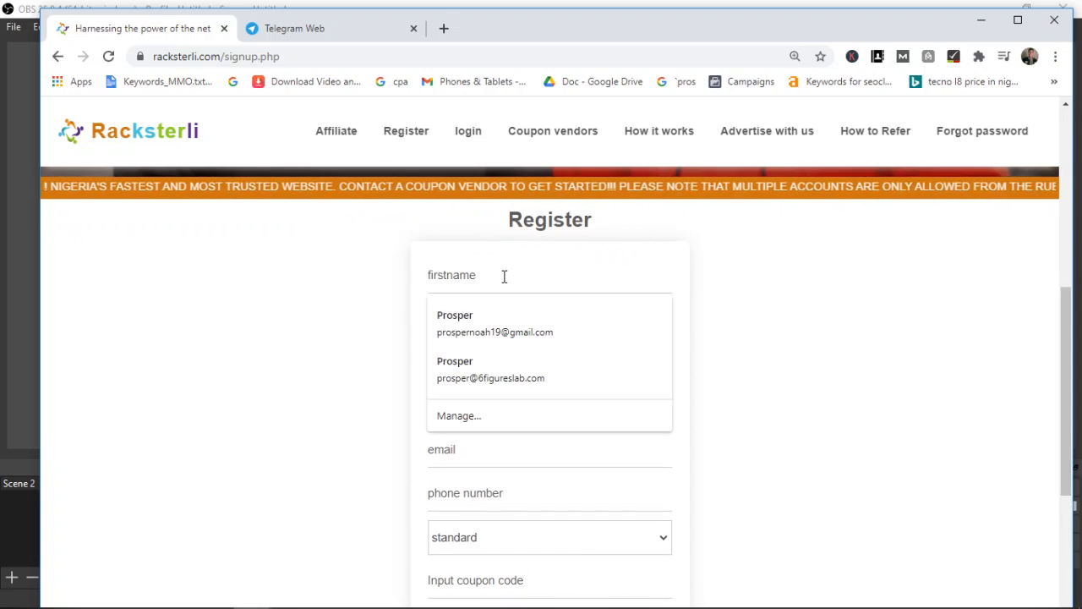
pyautogui.click(798, 296)
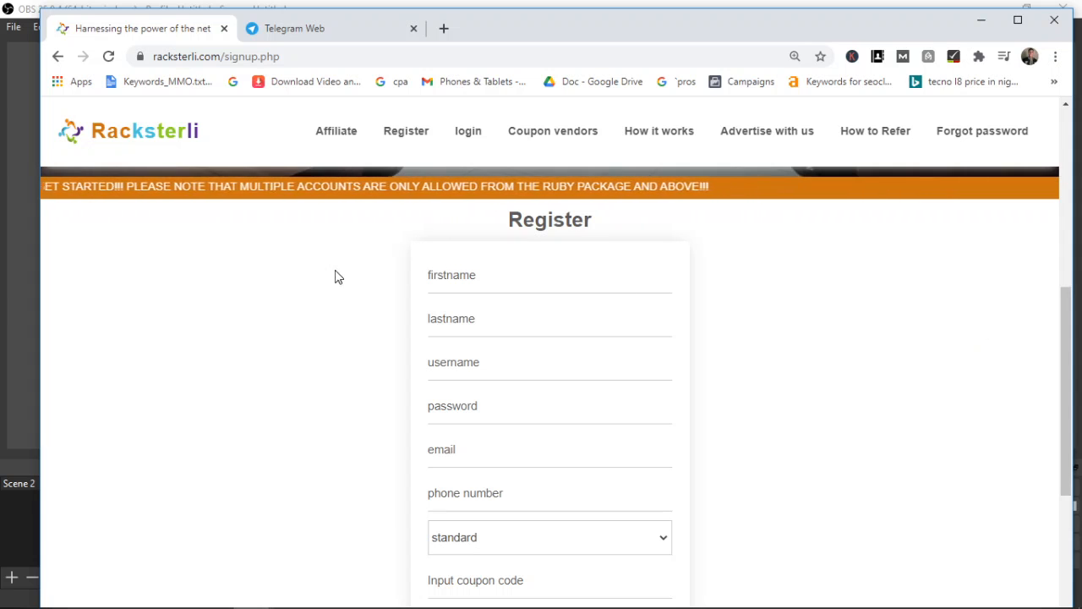
pyautogui.moveTo(471, 281)
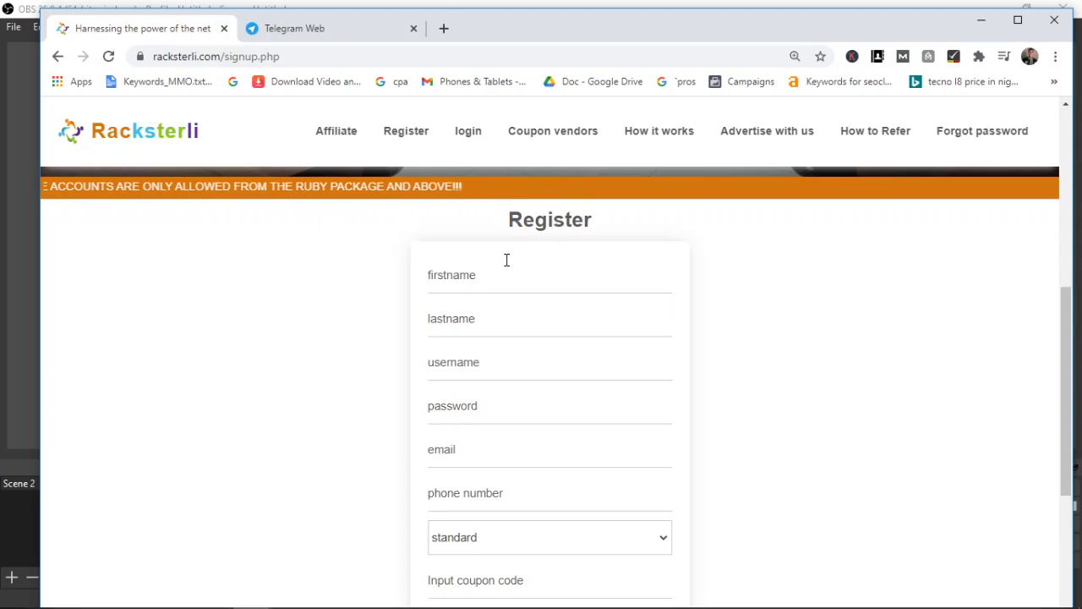
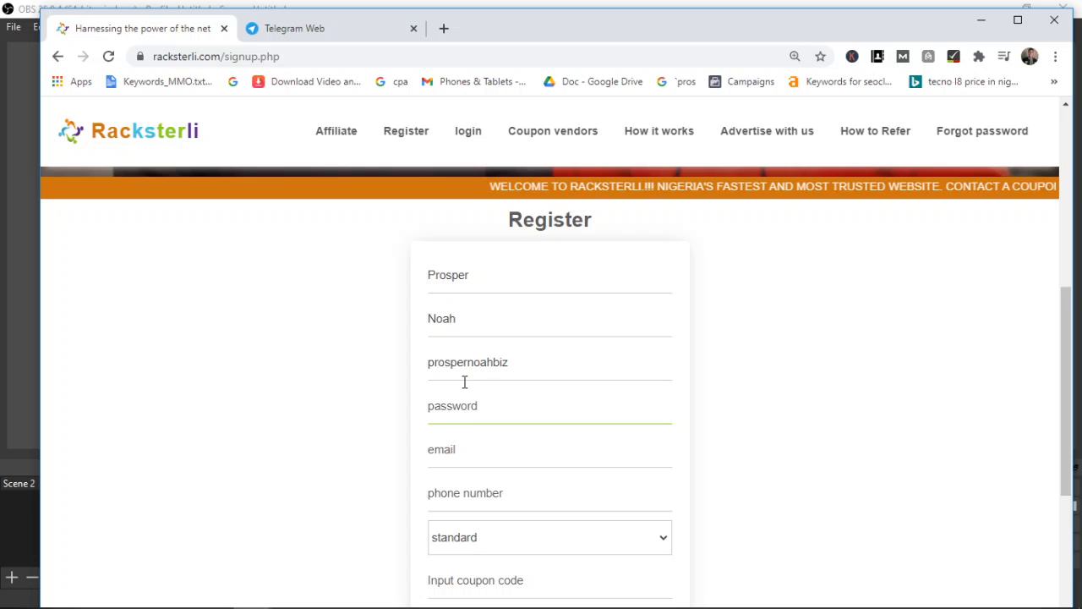
# Enter first name 'Prosper', last name 'N', username 'prosper' and a password
pyautogui.write('•••')
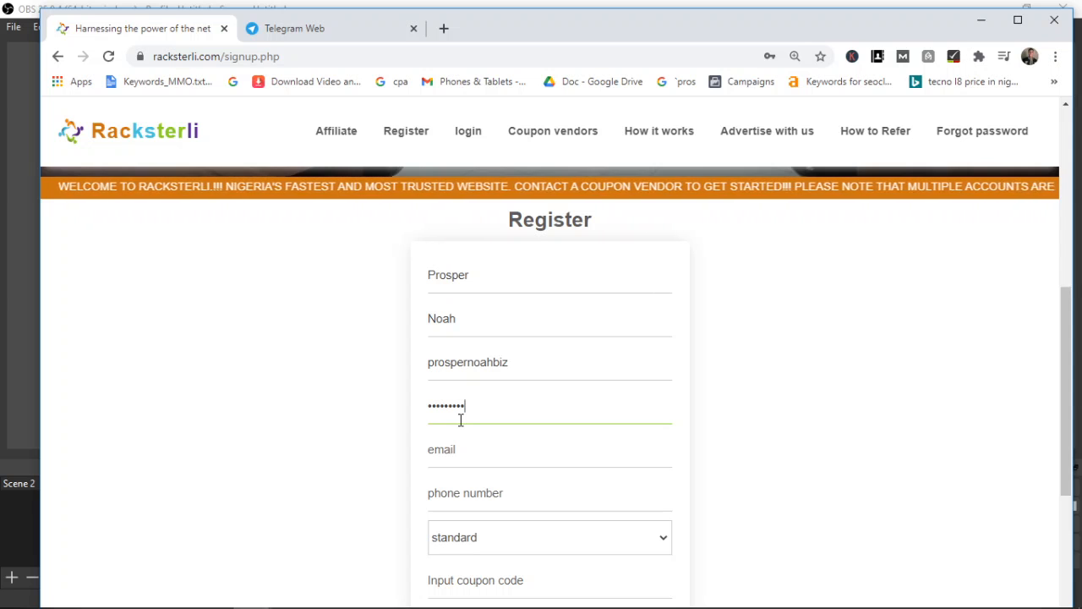
pyautogui.click(549, 450)
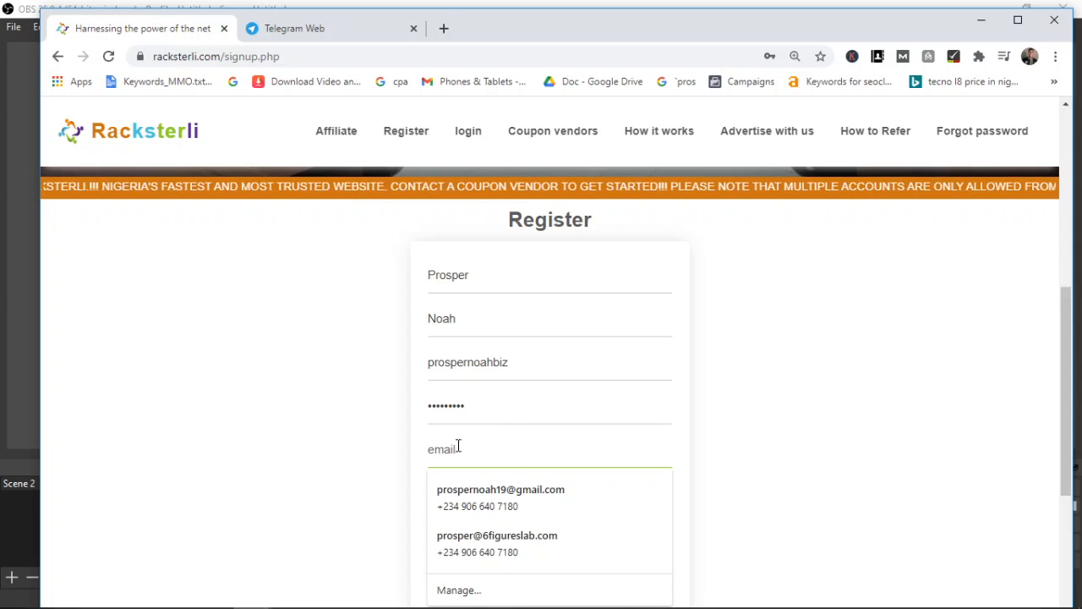
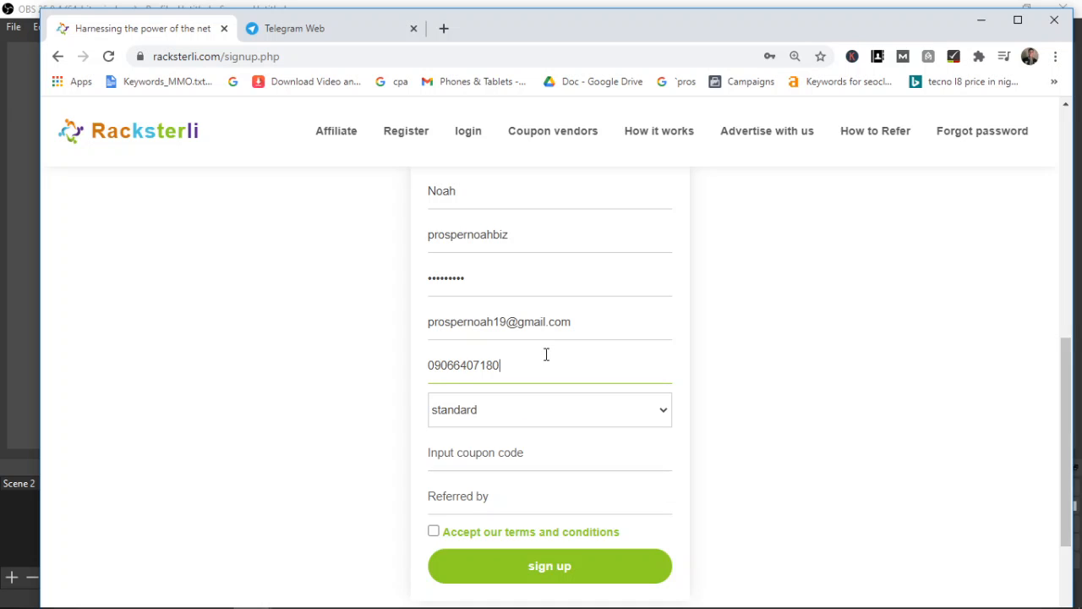
pyautogui.moveTo(707, 355)
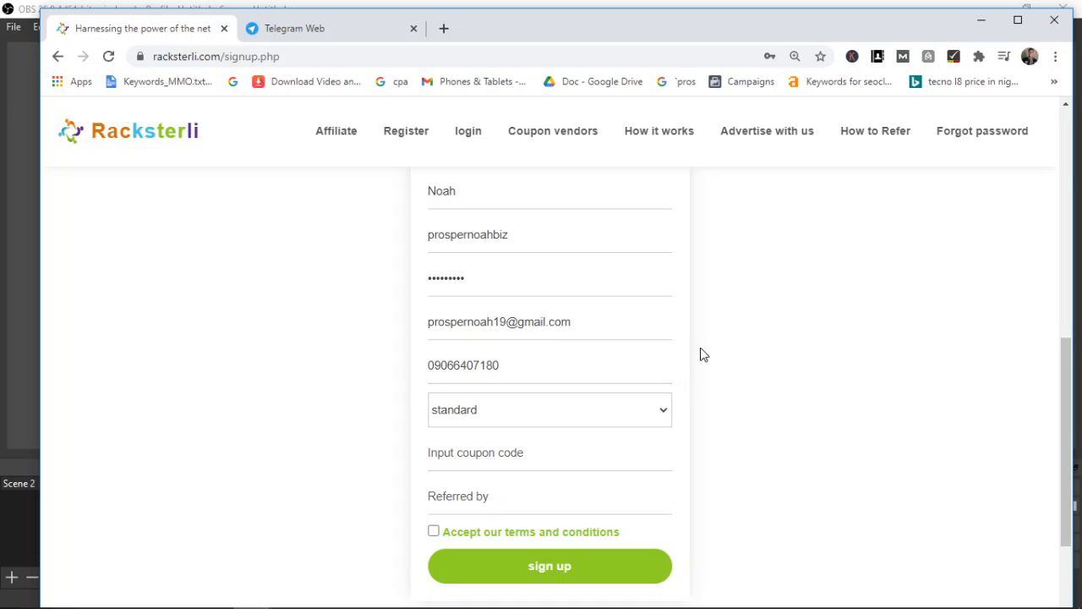
pyautogui.moveTo(741, 375)
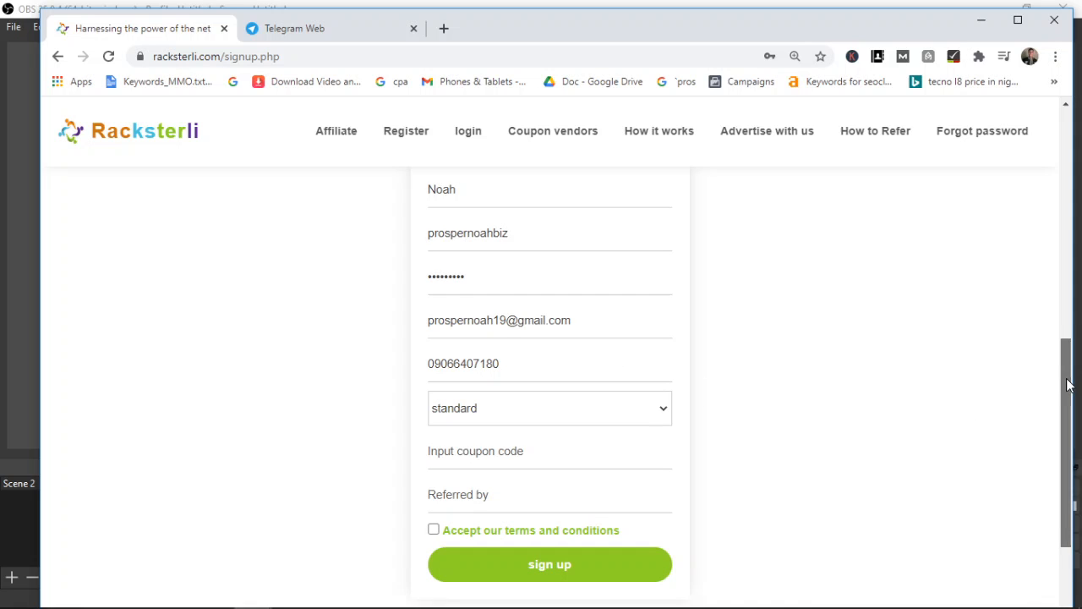
# Select 'premium' as the membership package from the package dropdown
pyautogui.scroll(-3)
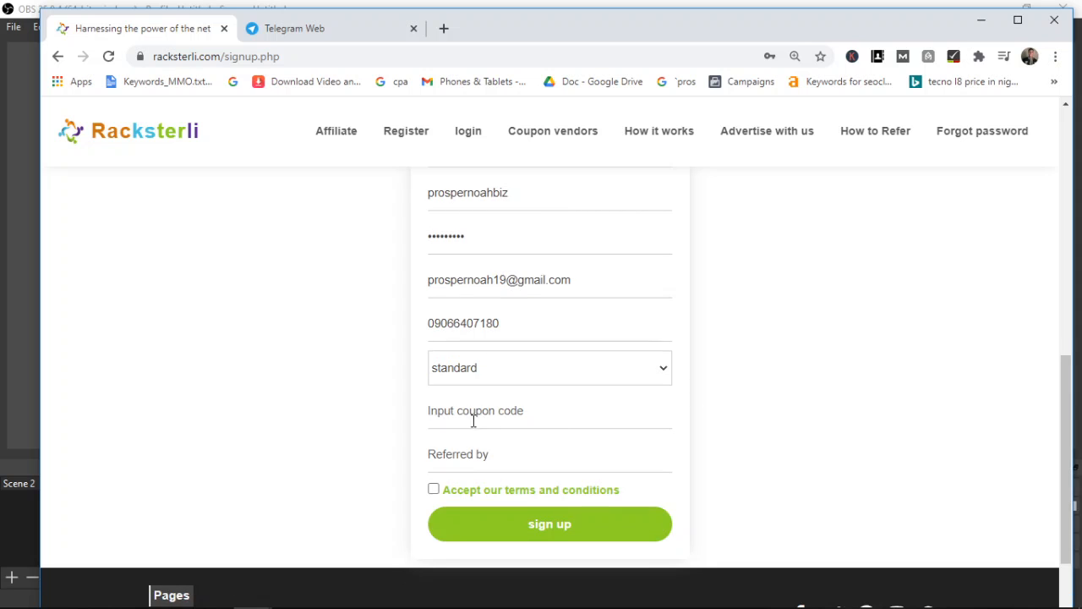
pyautogui.click(548, 367)
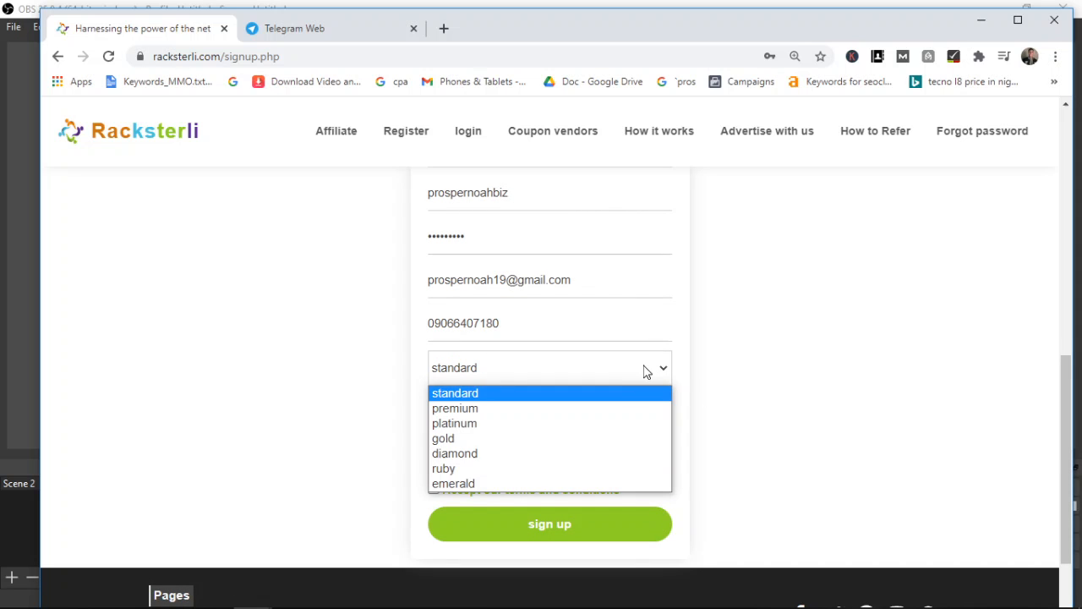
pyautogui.click(455, 392)
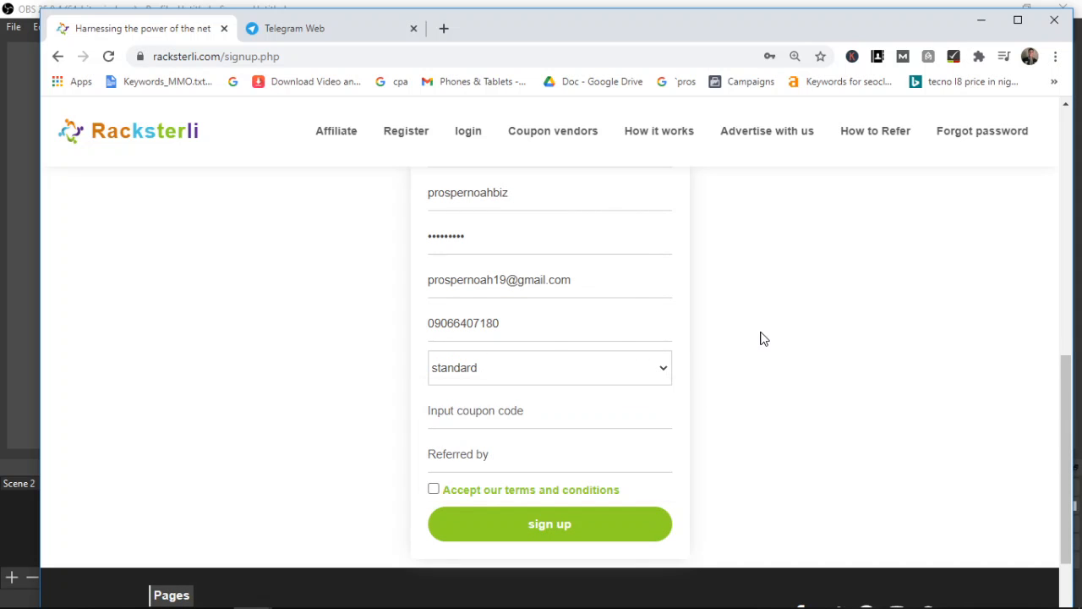
pyautogui.click(550, 367)
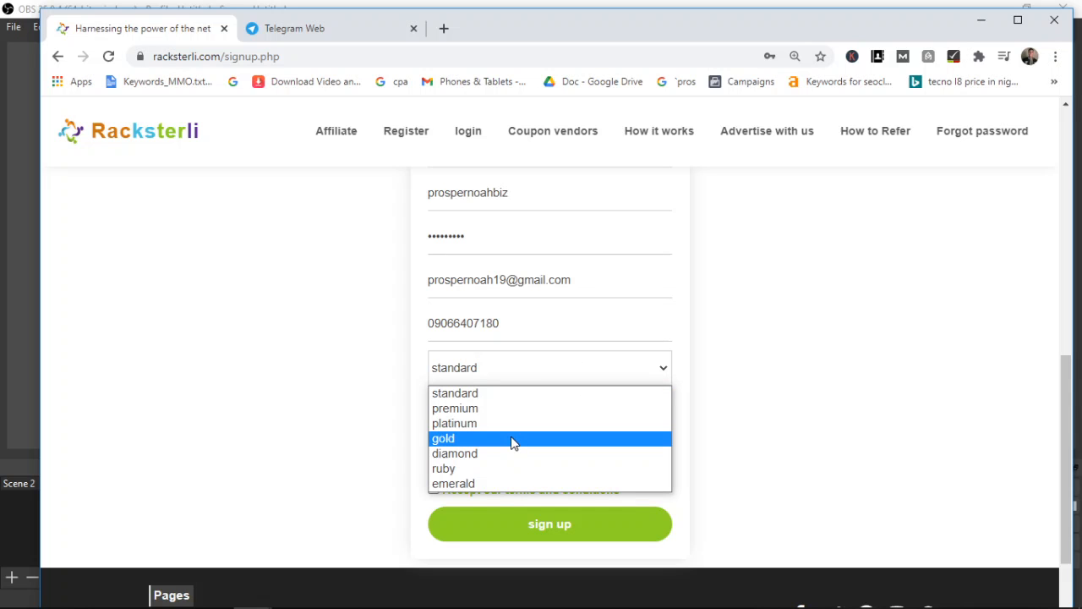
pyautogui.moveTo(455, 407)
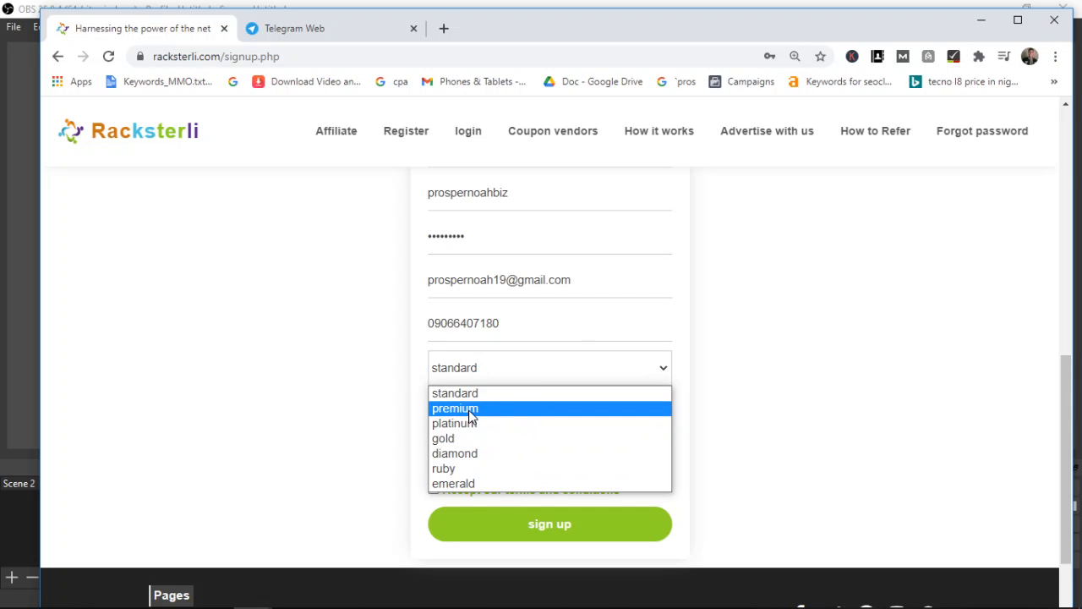
pyautogui.click(455, 408)
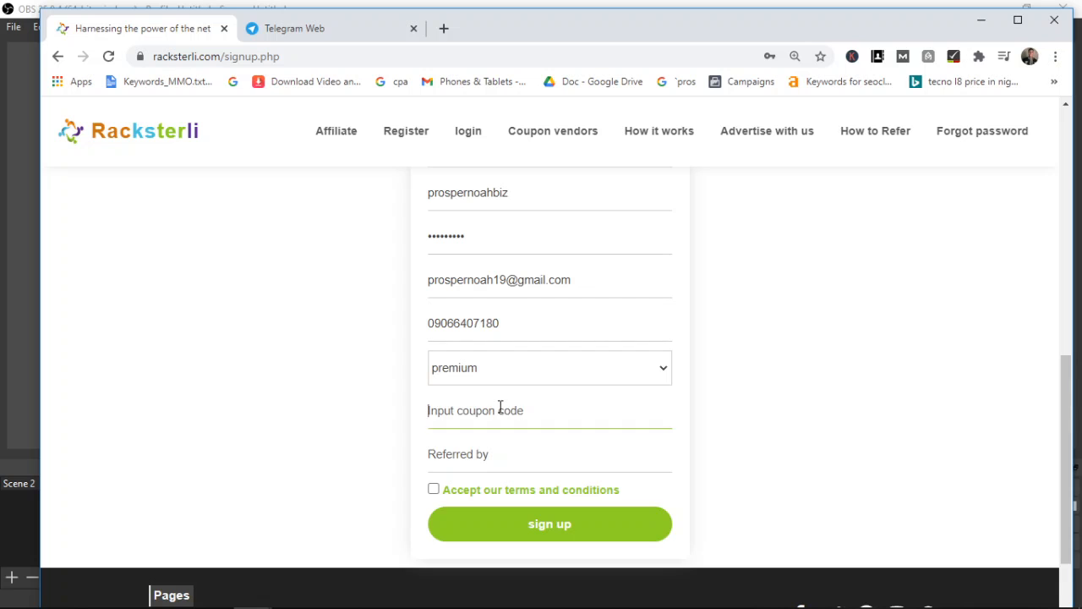
pyautogui.moveTo(531, 412)
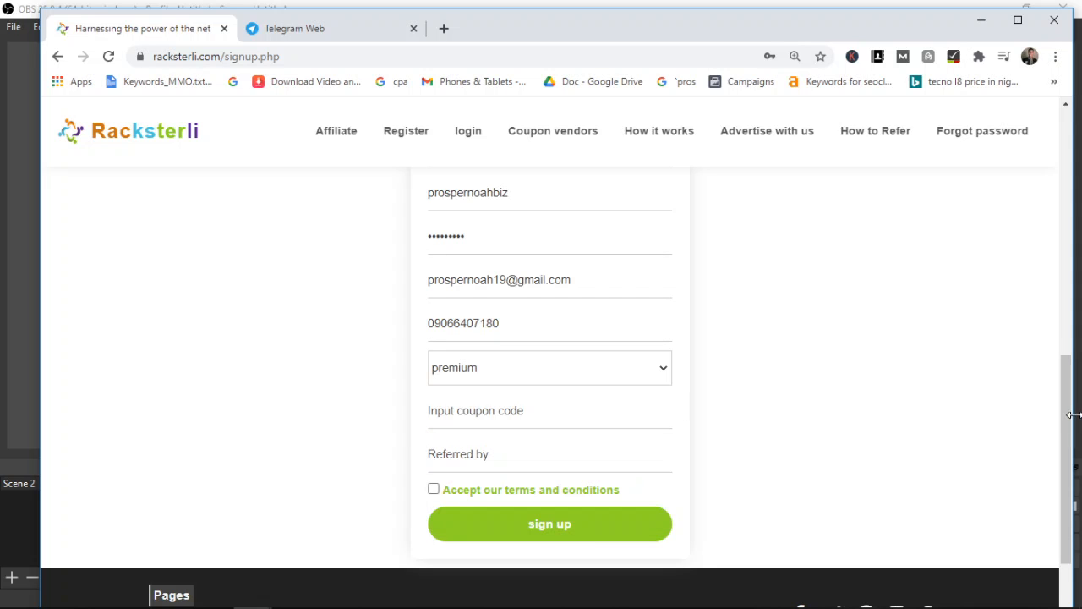
pyautogui.scroll(-3)
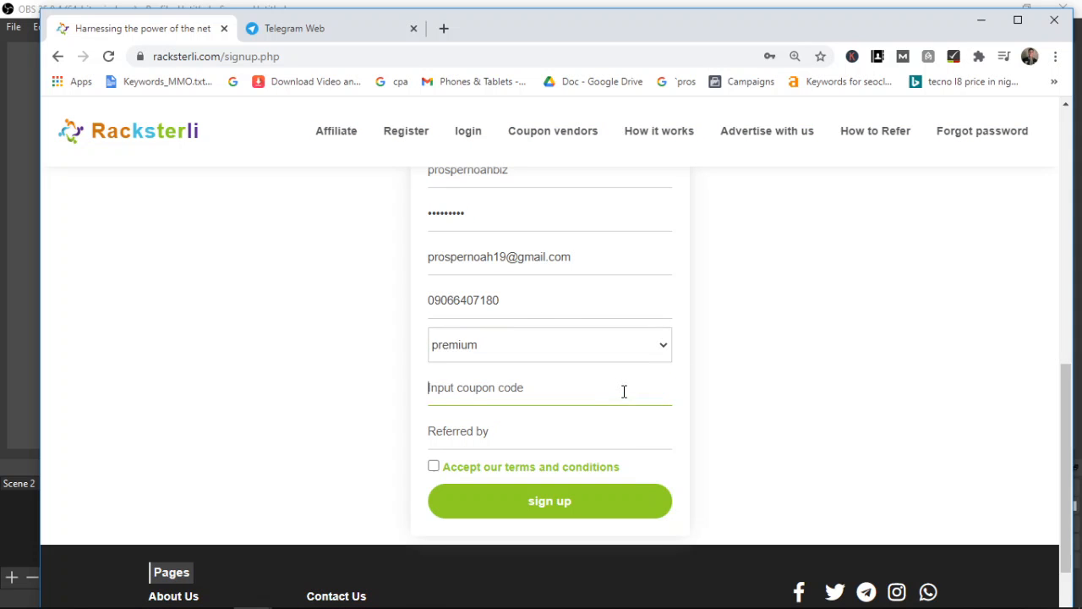
pyautogui.moveTo(572, 385)
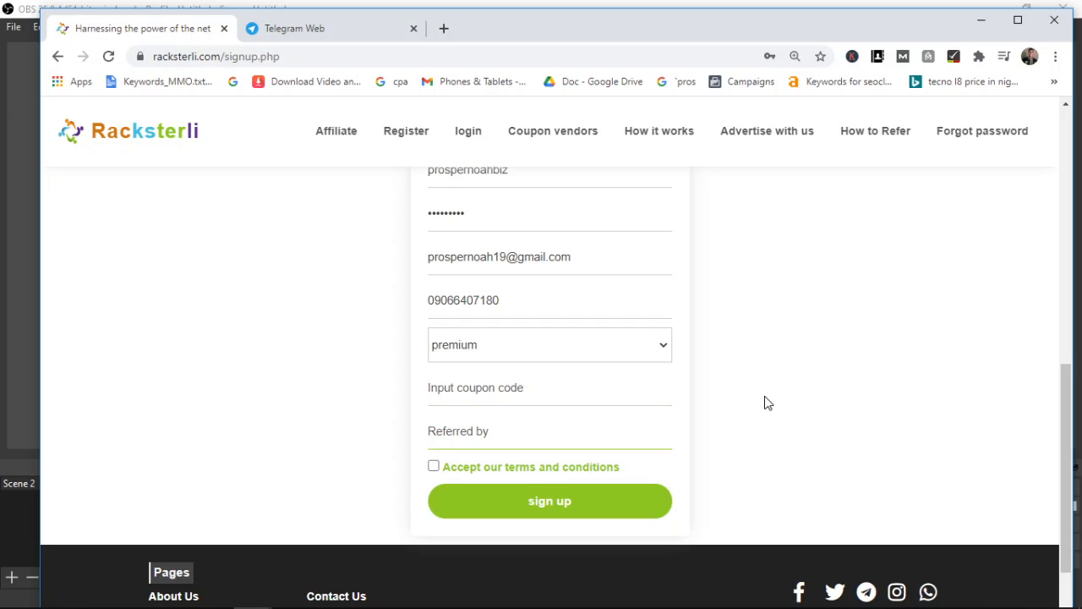
pyautogui.moveTo(853, 392)
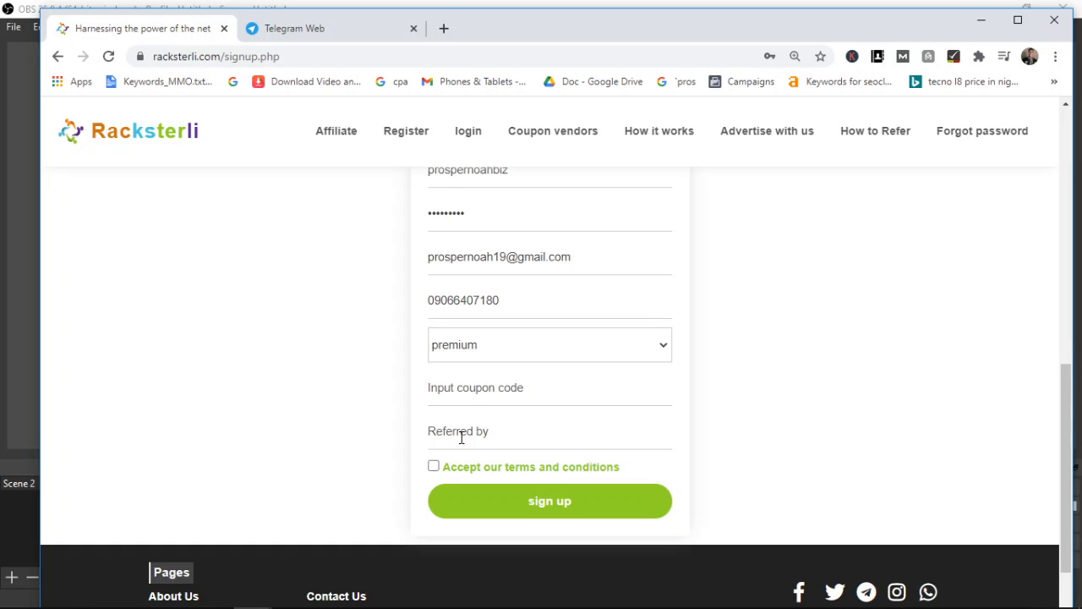
pyautogui.click(539, 432)
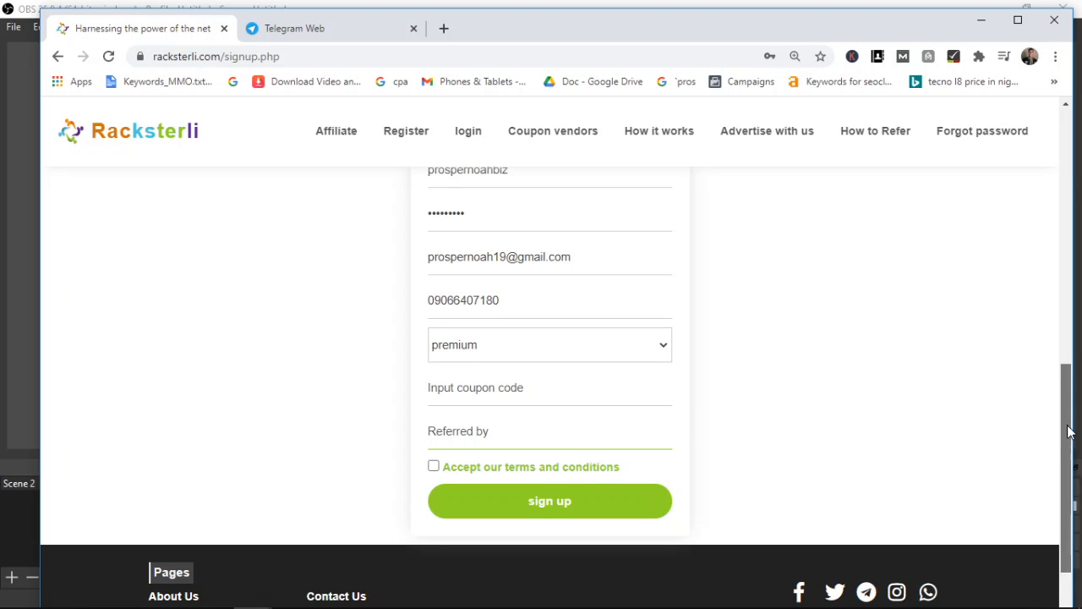
pyautogui.scroll(-3)
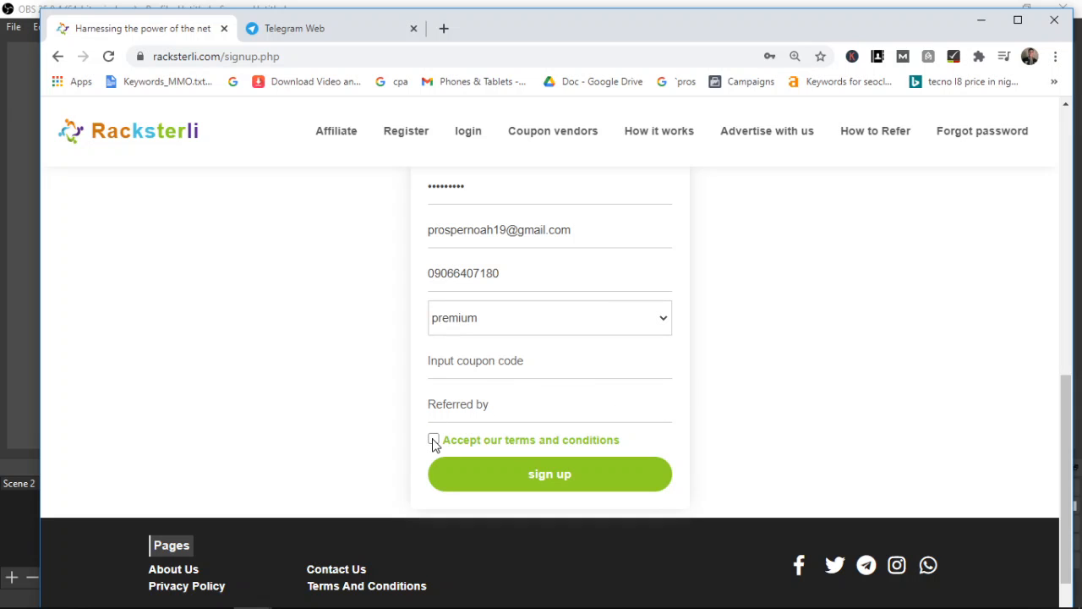
# Tick the 'Accept our terms and conditions' checkbox and return to the top of the form
pyautogui.click(433, 440)
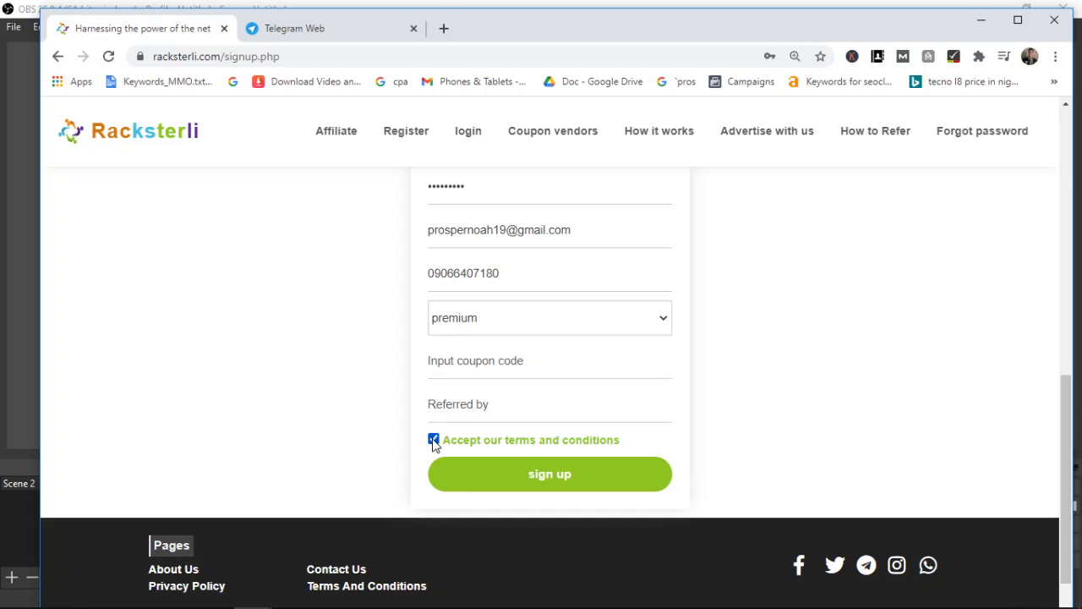
pyautogui.click(433, 439)
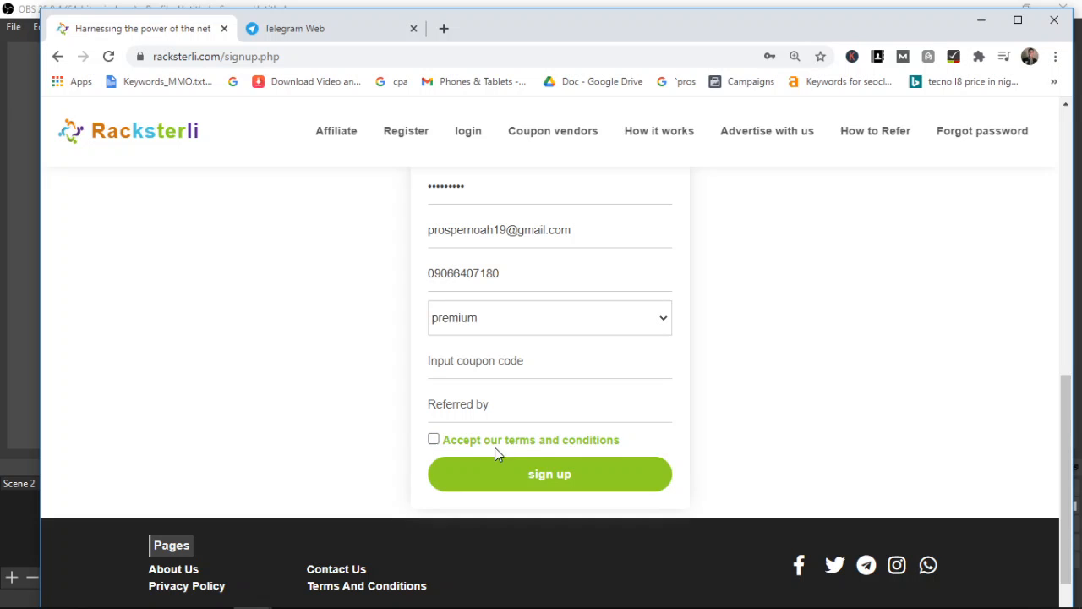
pyautogui.click(433, 440)
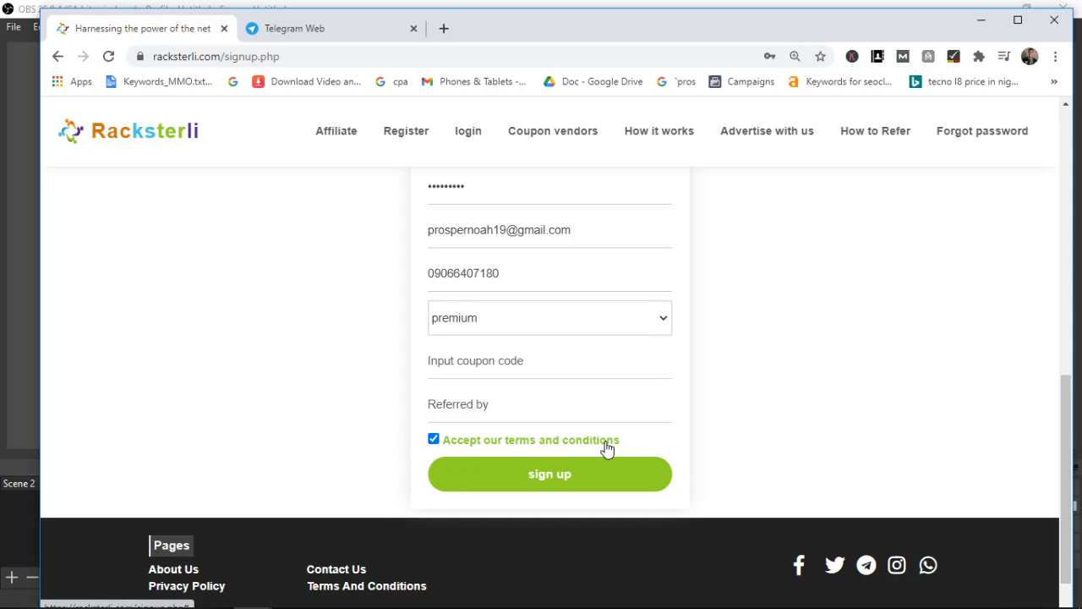
pyautogui.scroll(3)
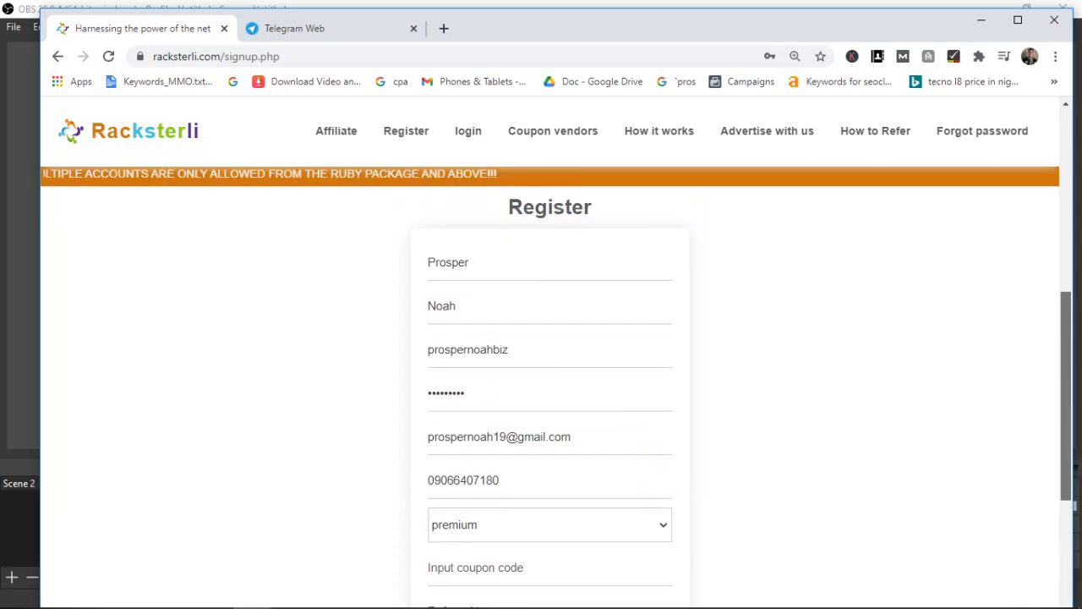
pyautogui.scroll(3)
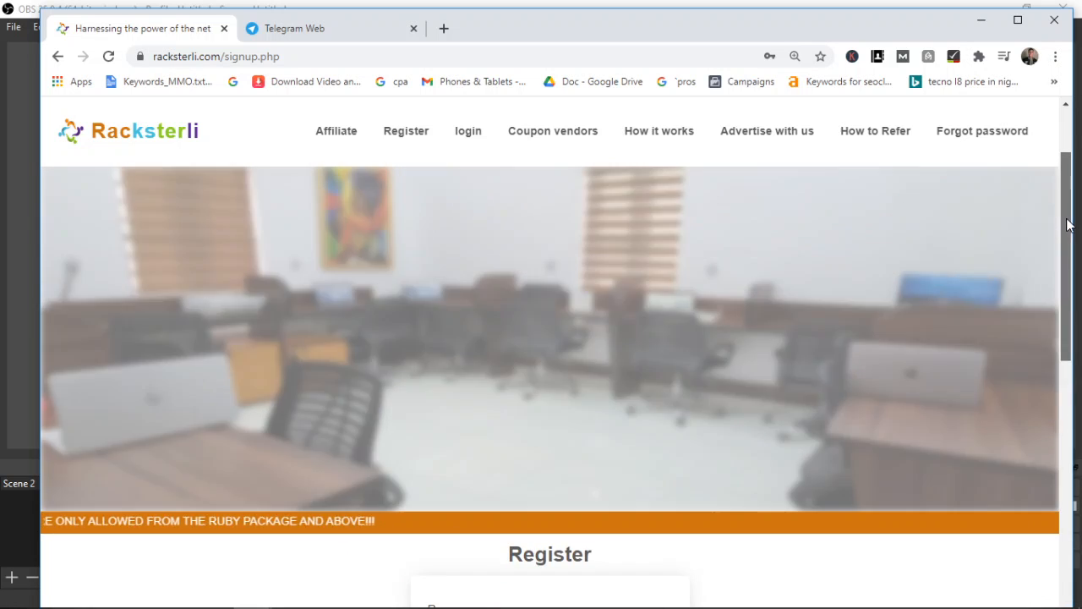
pyautogui.scroll(-3)
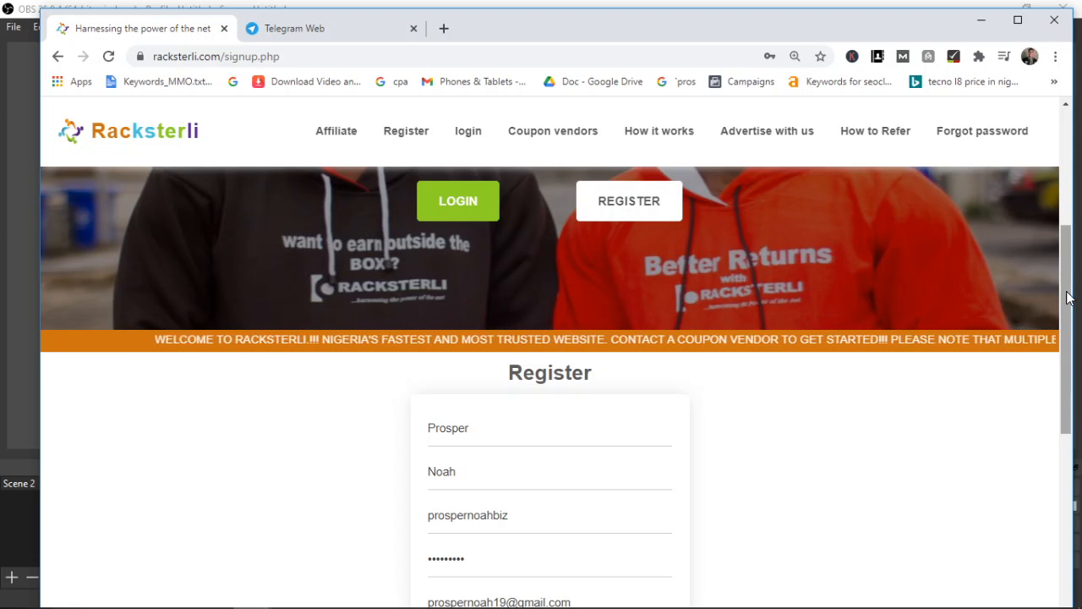
pyautogui.scroll(3)
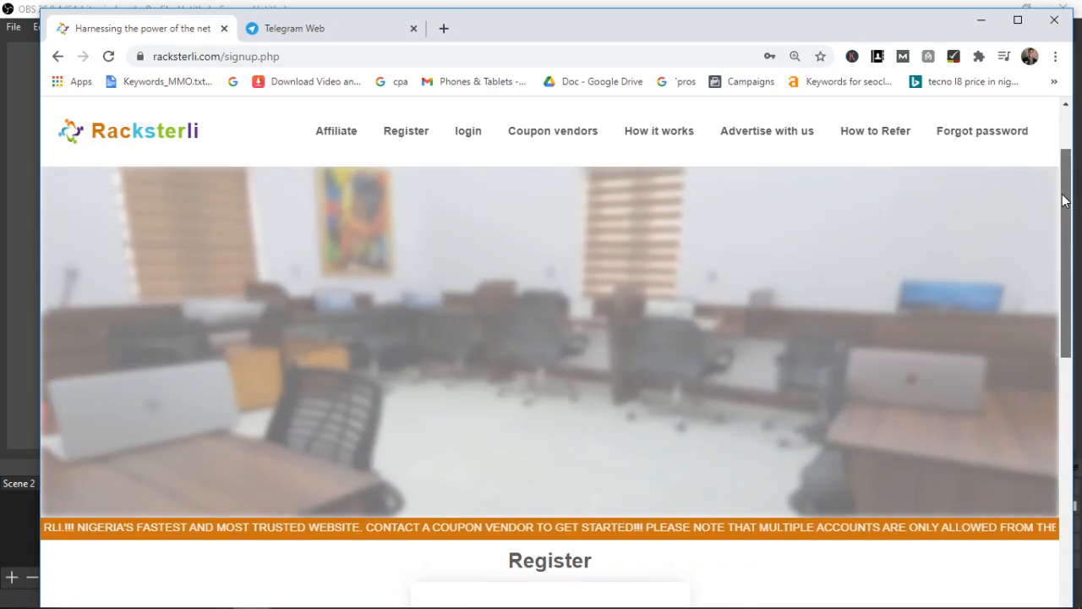
pyautogui.scroll(3)
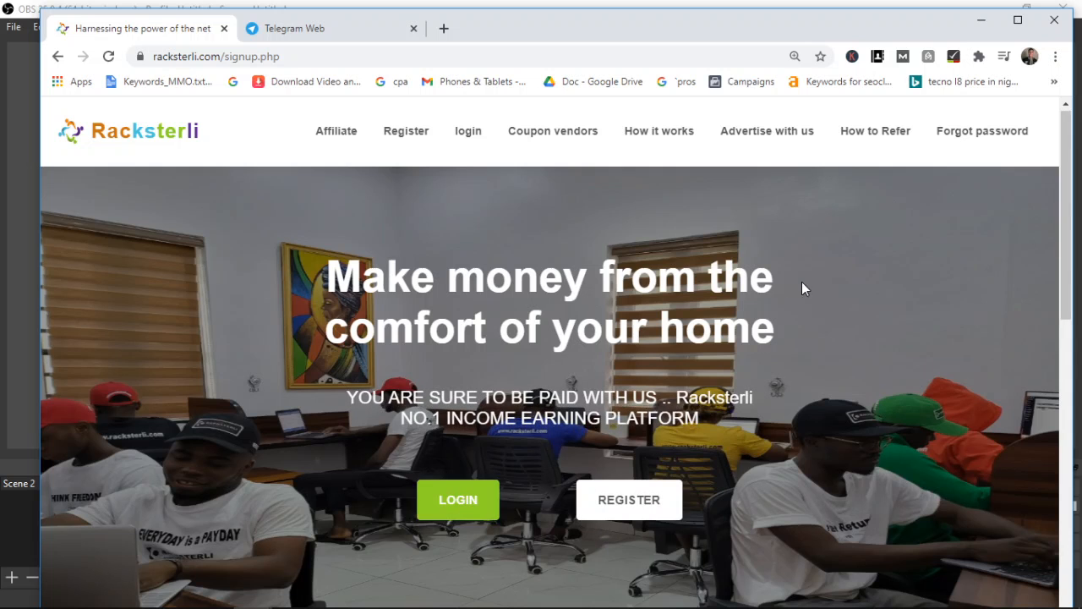
pyautogui.moveTo(852, 257)
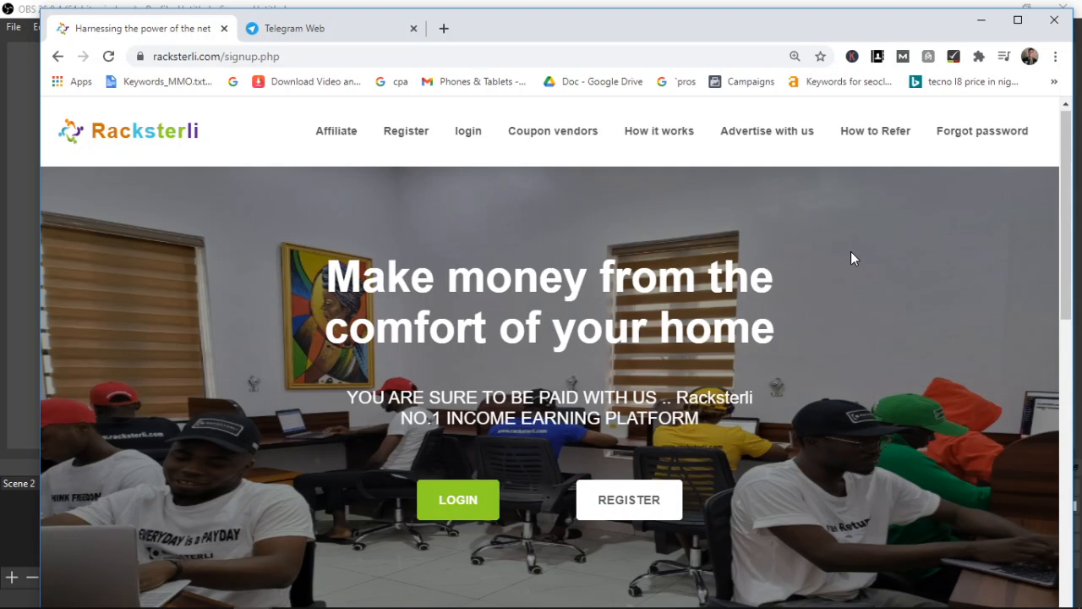